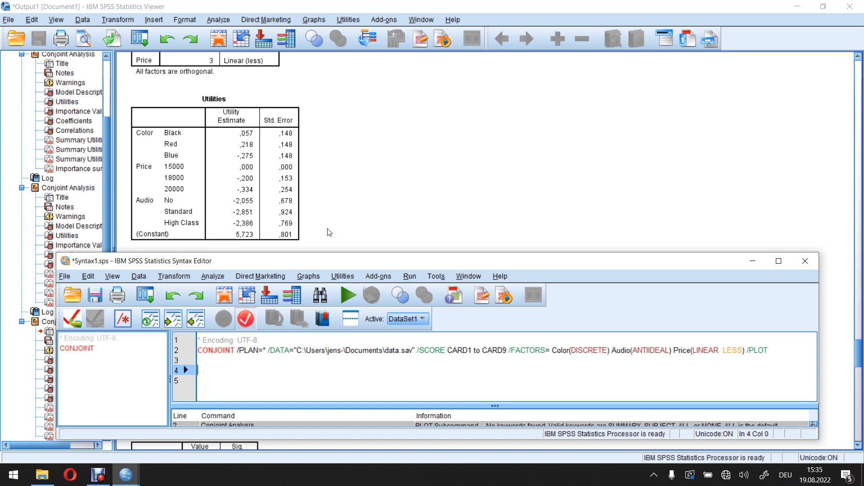
mouse_move(186, 254)
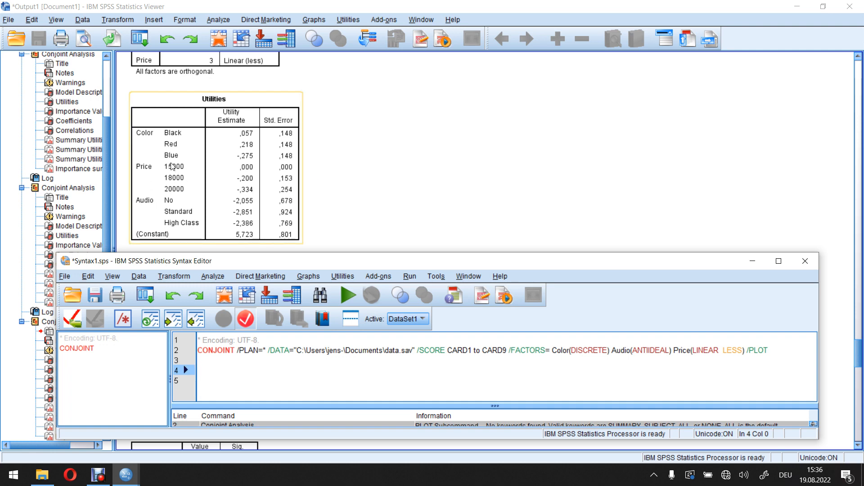
mouse_move(192, 170)
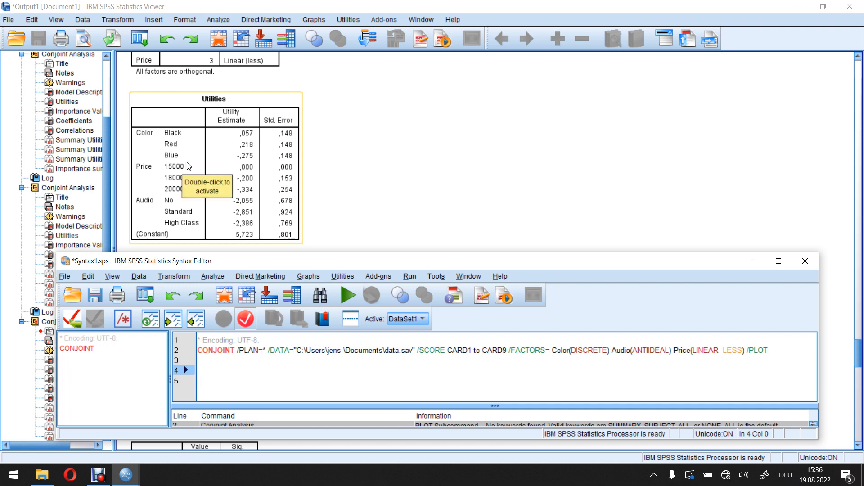
mouse_move(702, 308)
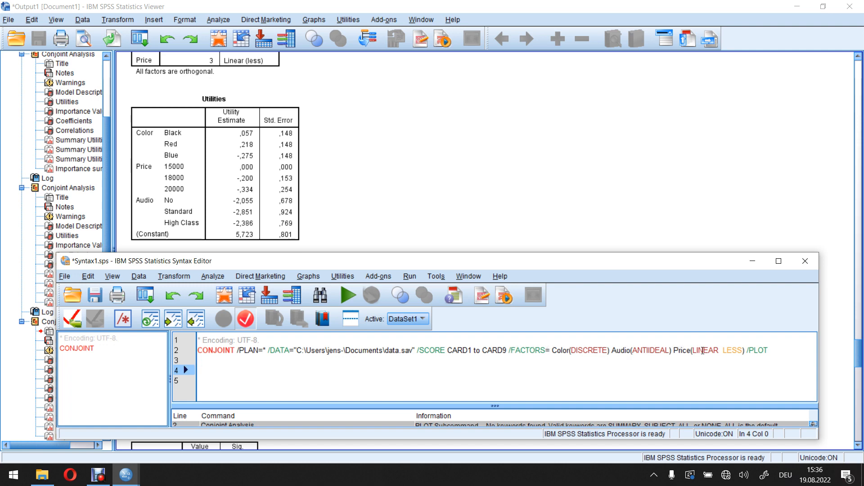
mouse_move(750, 348)
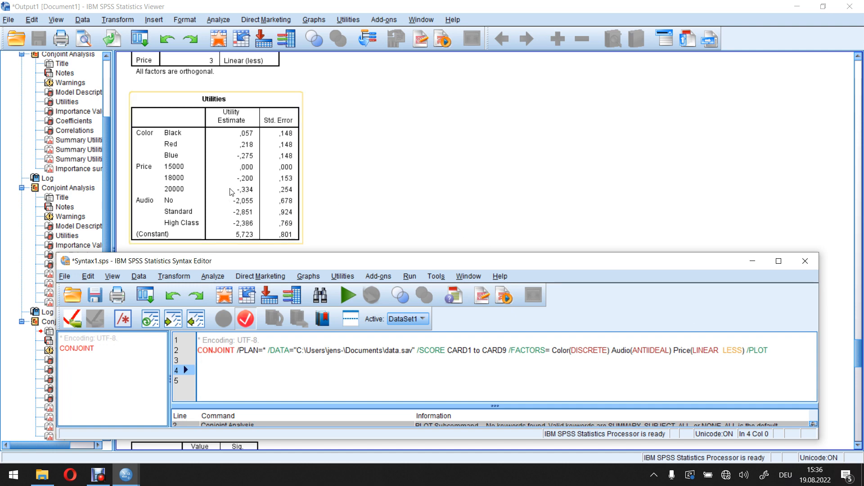
mouse_move(179, 194)
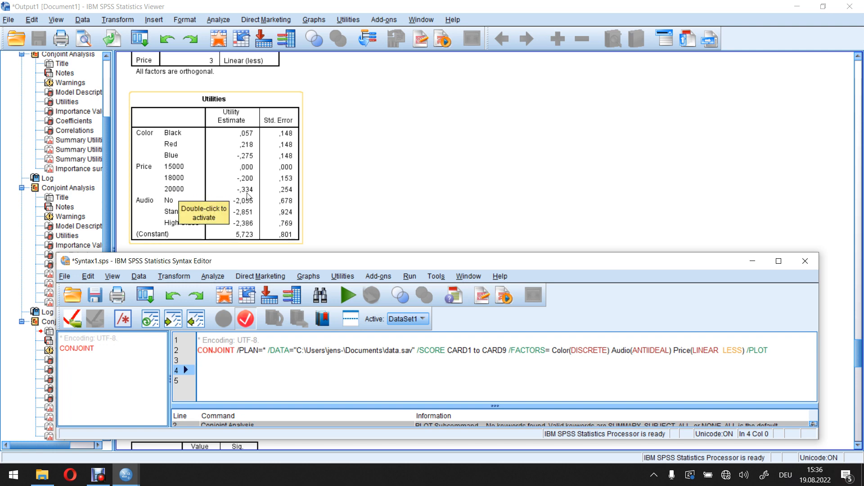
mouse_move(230, 196)
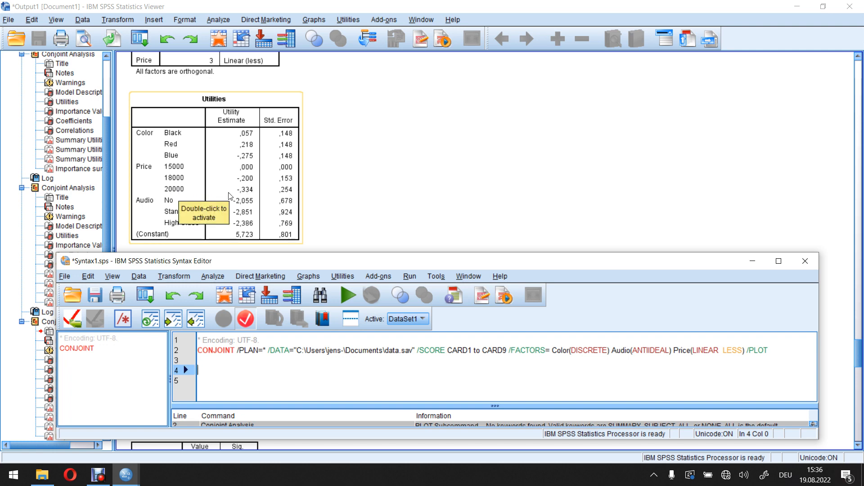
mouse_move(193, 170)
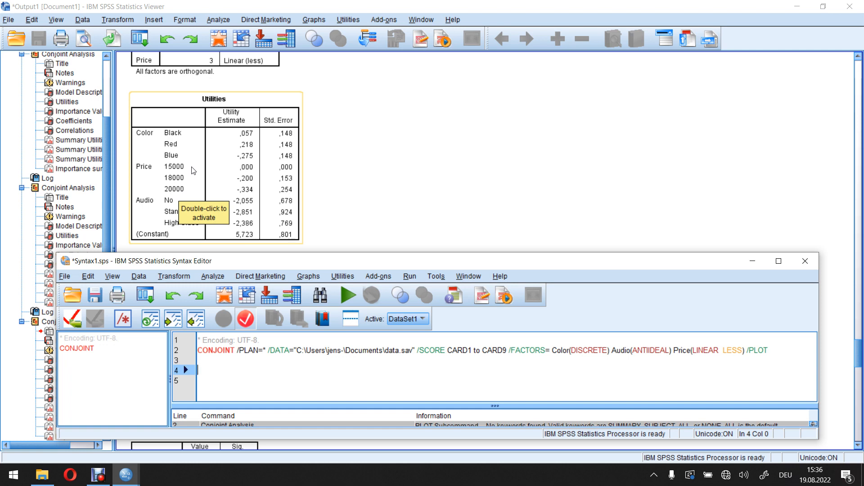
mouse_move(192, 171)
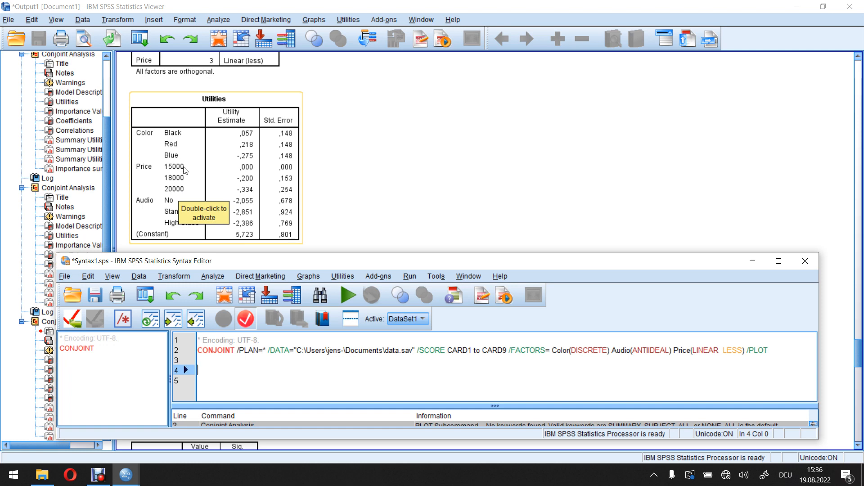
mouse_move(186, 180)
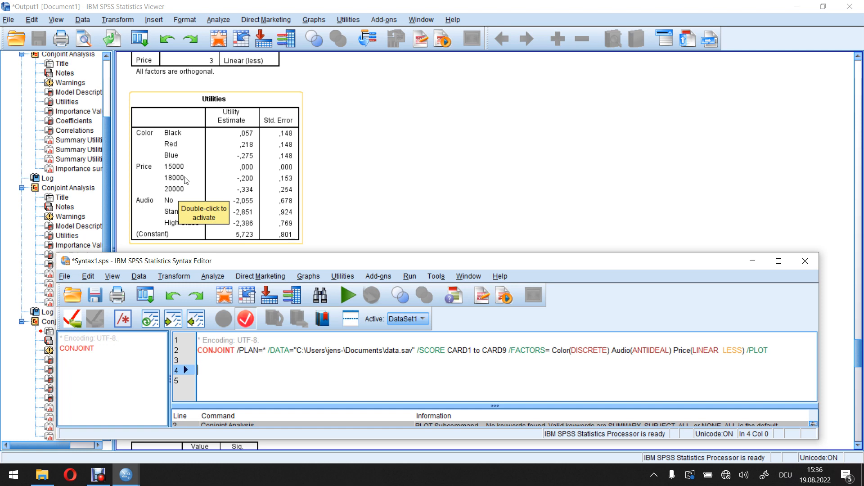
mouse_move(185, 178)
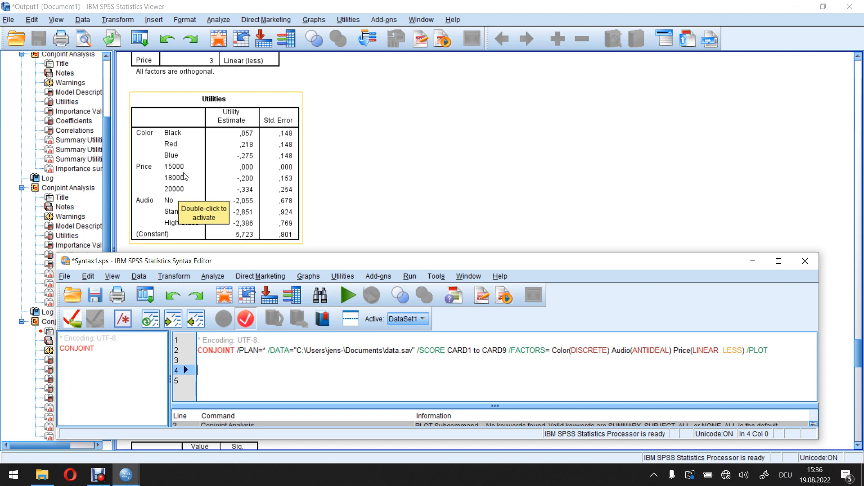
mouse_move(386, 198)
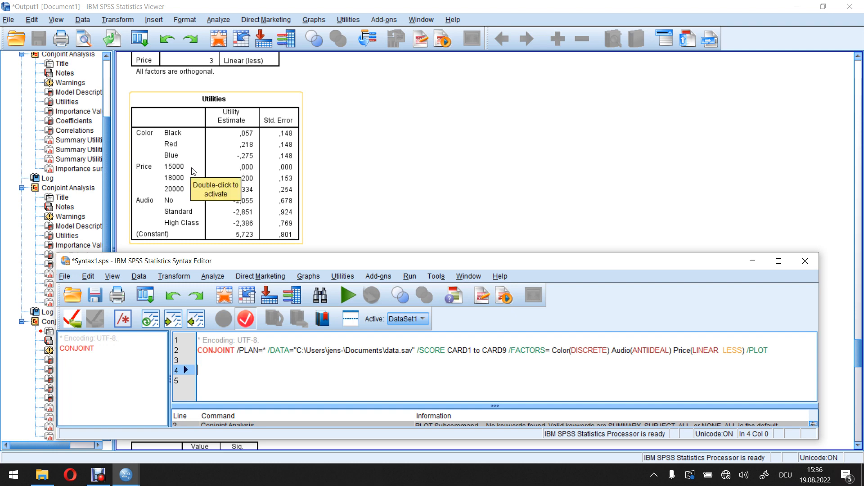
mouse_move(185, 172)
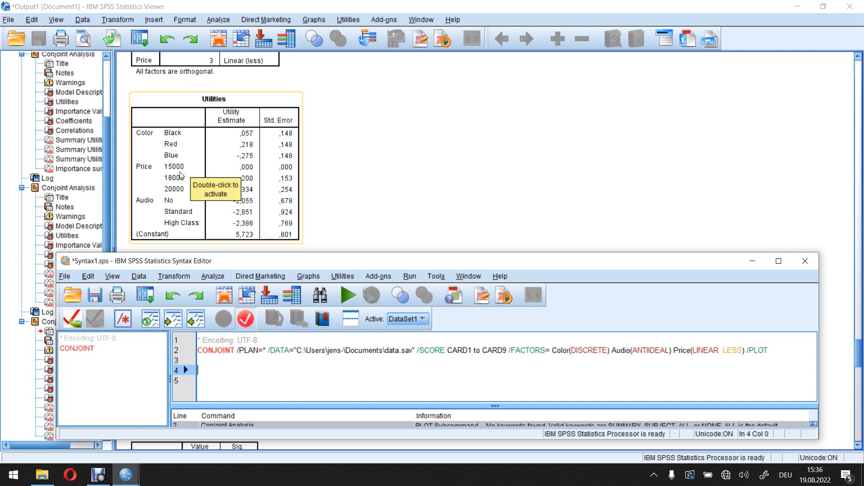
mouse_move(248, 176)
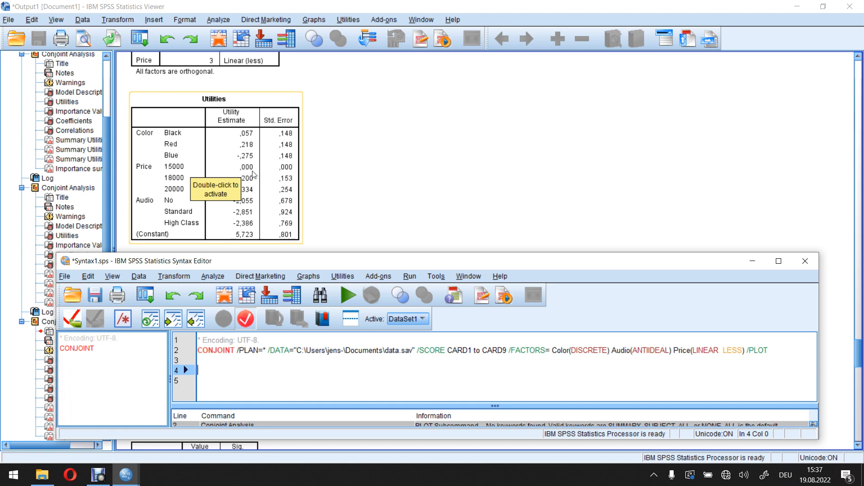
mouse_move(226, 182)
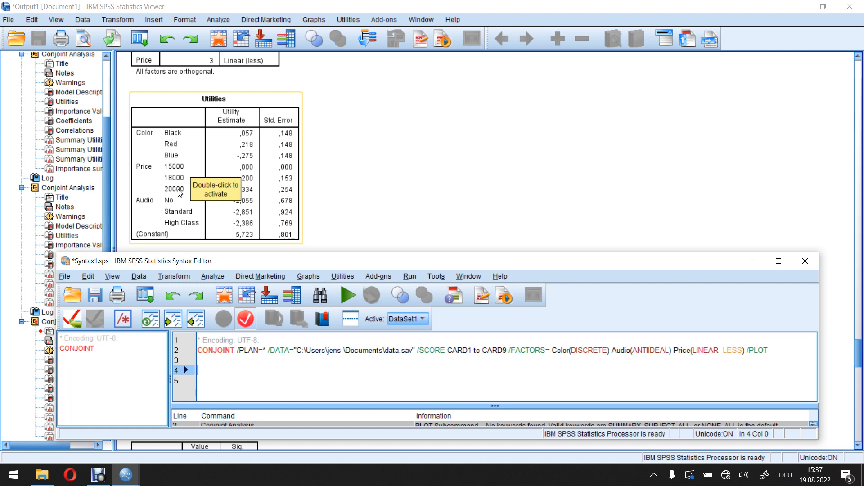
mouse_move(177, 181)
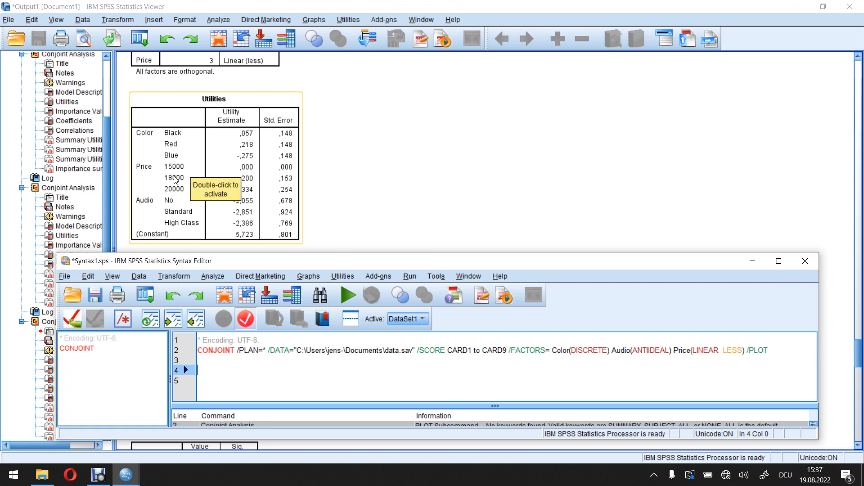
mouse_move(169, 173)
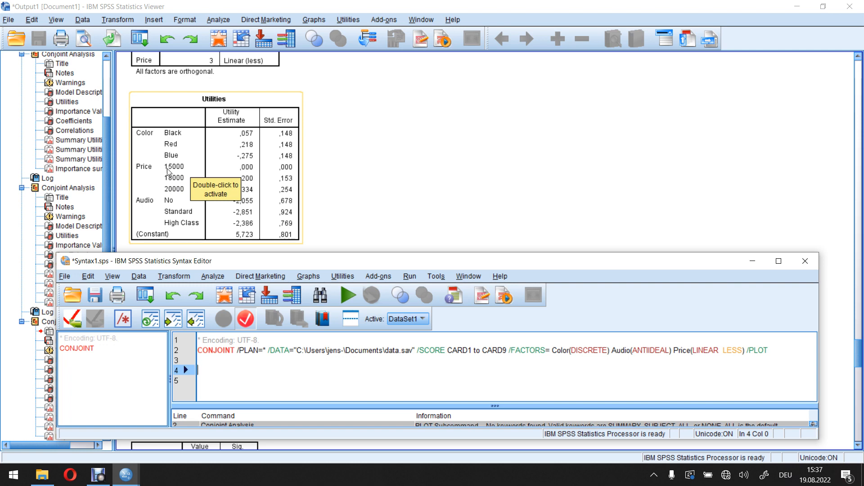
mouse_move(171, 174)
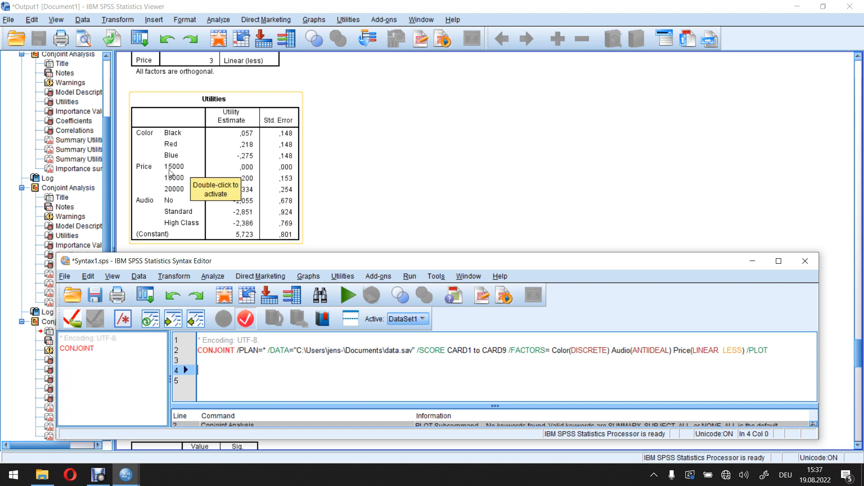
mouse_move(174, 194)
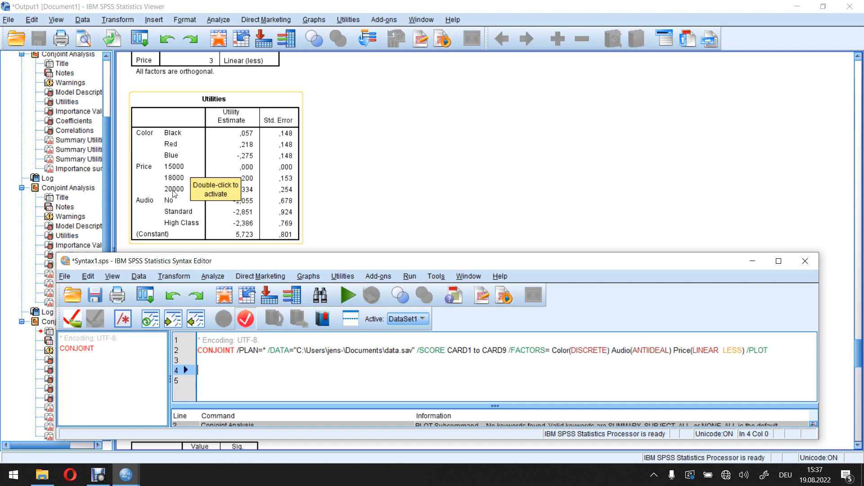
mouse_move(174, 172)
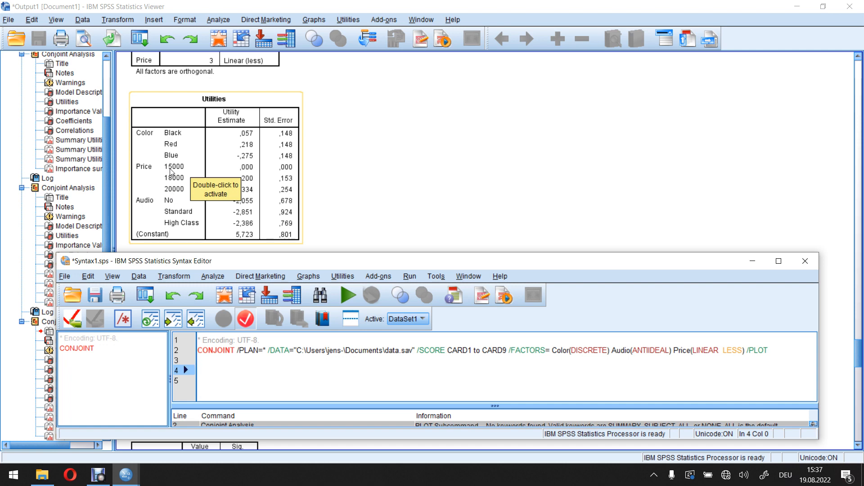
mouse_move(171, 186)
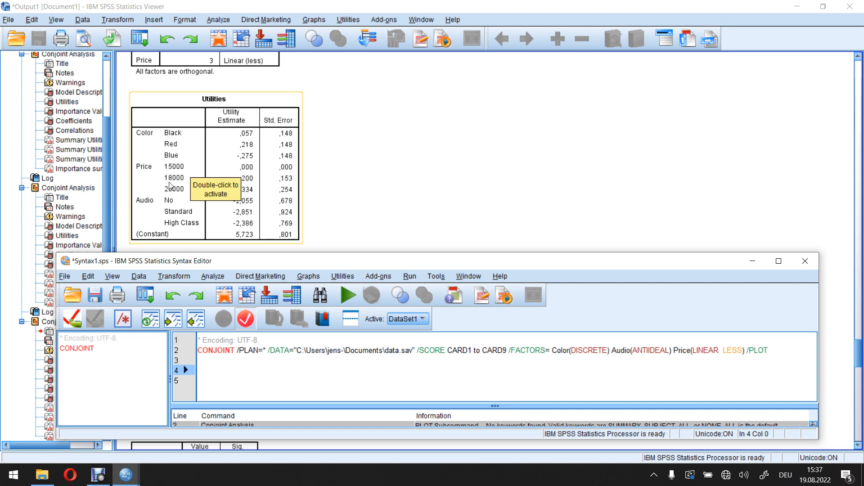
mouse_move(173, 171)
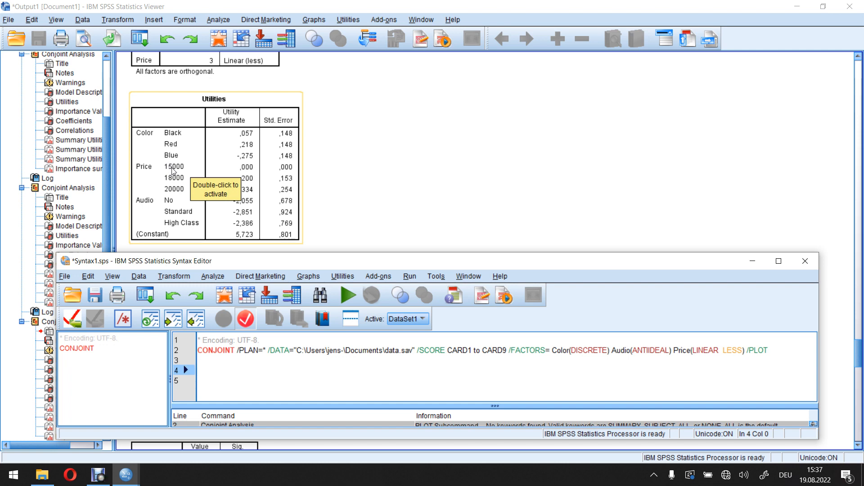
mouse_move(172, 194)
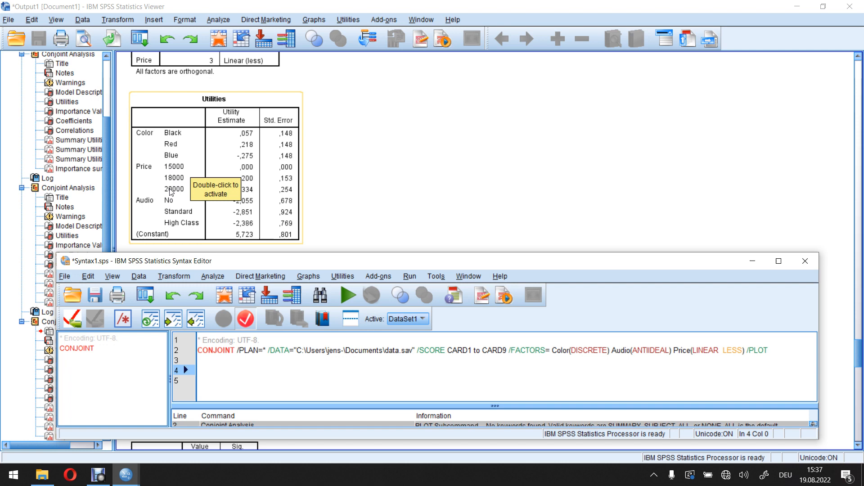
mouse_move(177, 171)
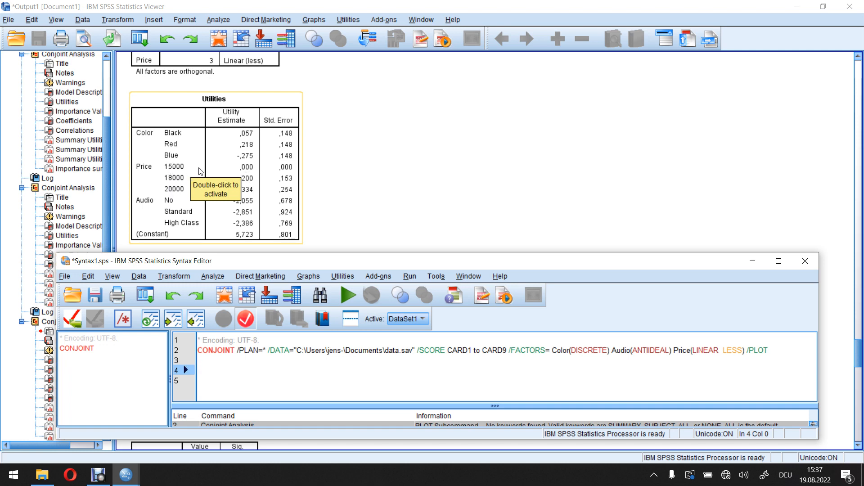
mouse_move(239, 170)
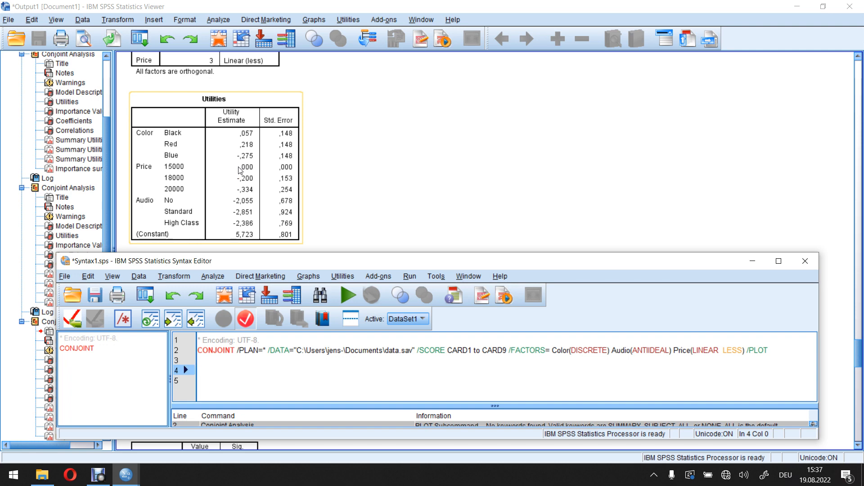
mouse_move(224, 170)
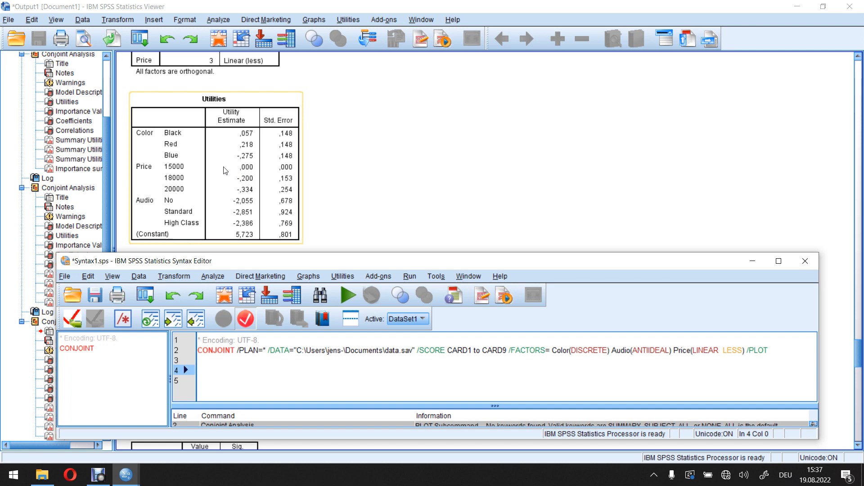
mouse_move(224, 170)
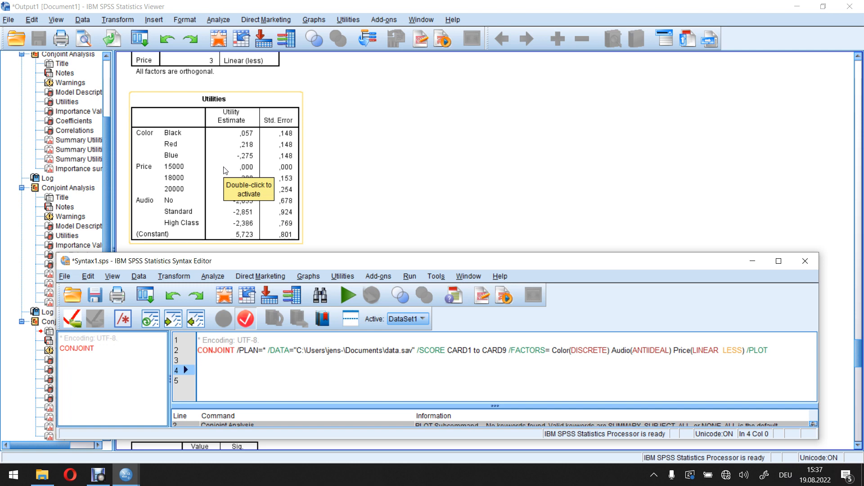
mouse_move(162, 144)
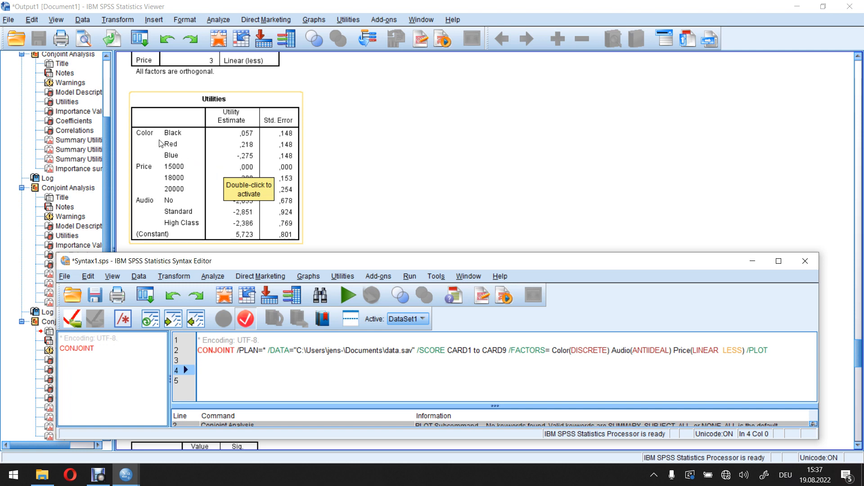
mouse_move(155, 177)
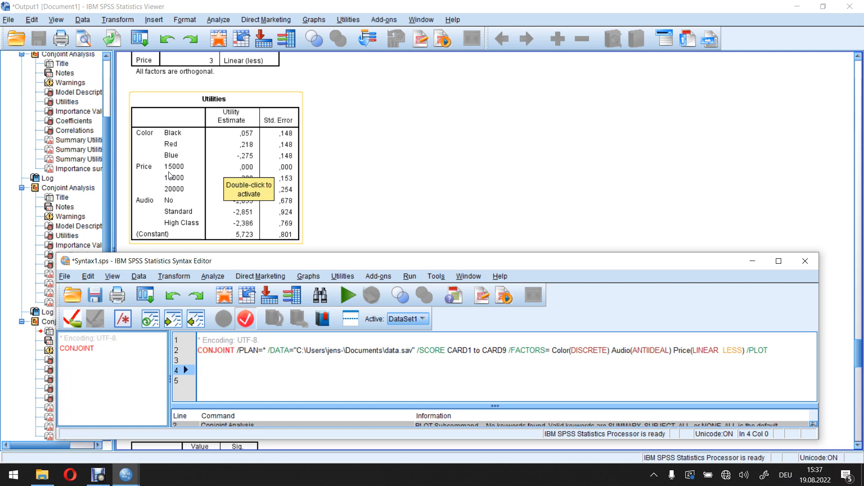
mouse_move(170, 144)
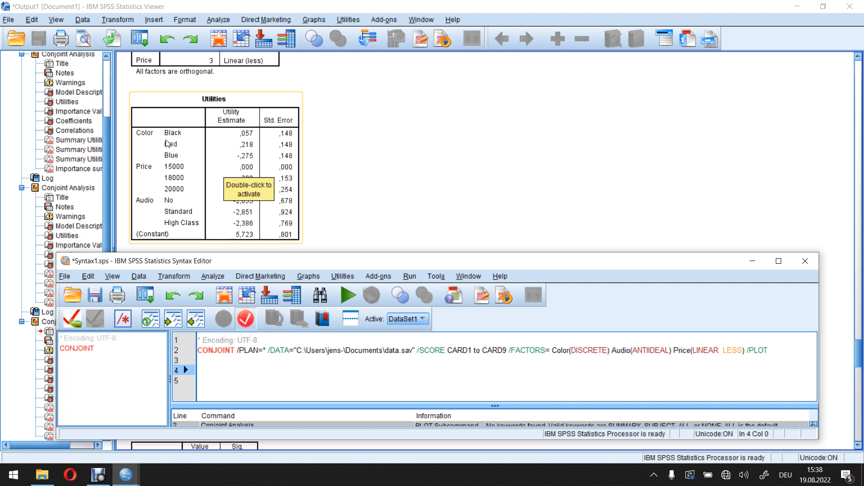
mouse_move(238, 142)
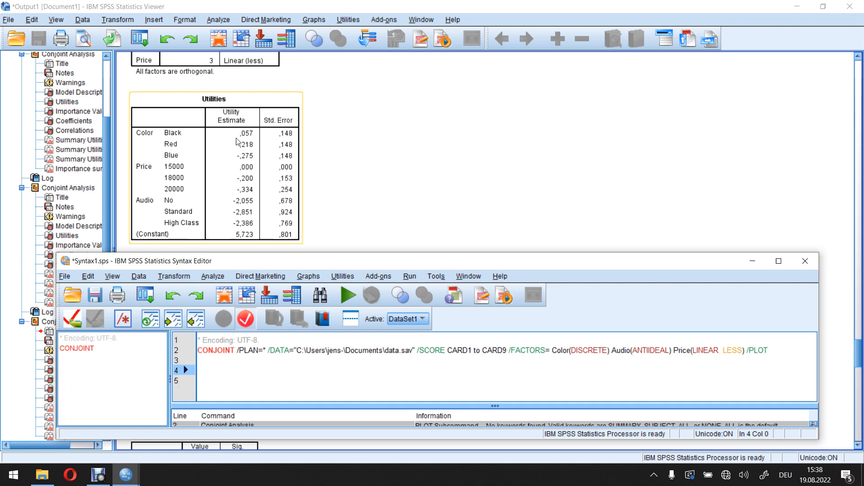
mouse_move(174, 139)
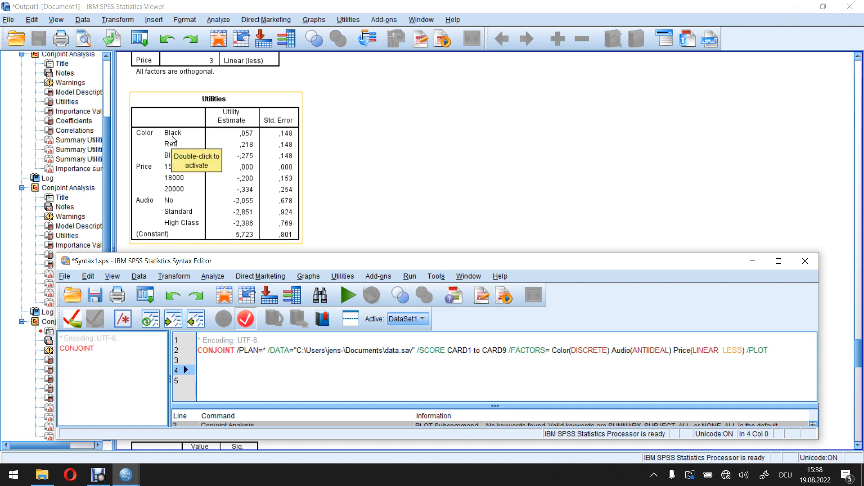
mouse_move(172, 148)
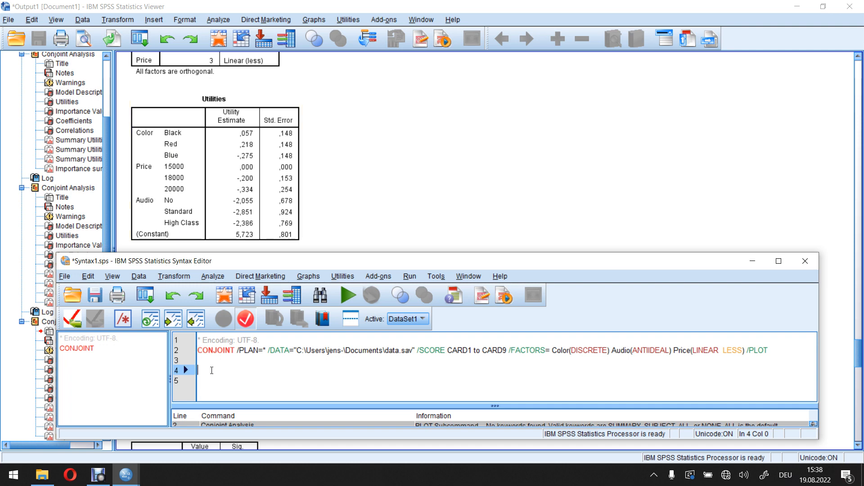
mouse_move(232, 367)
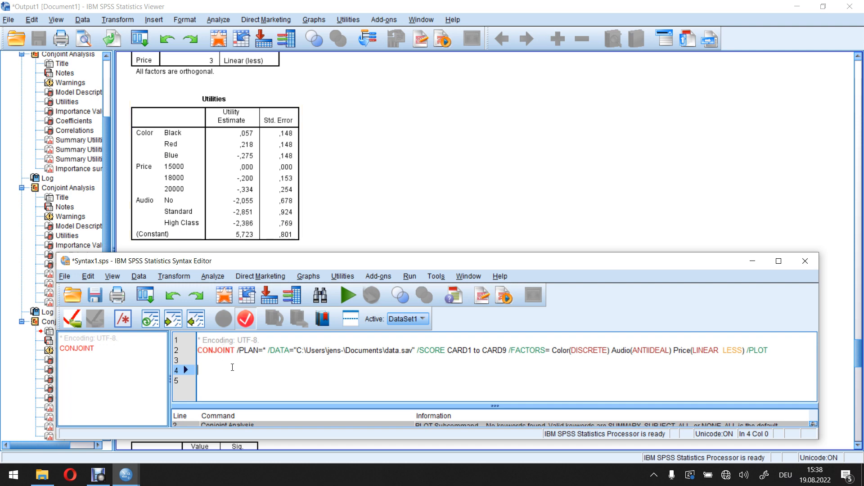
Step: Write 'Black' as its own heading line under the CONJOINT command
text(B)
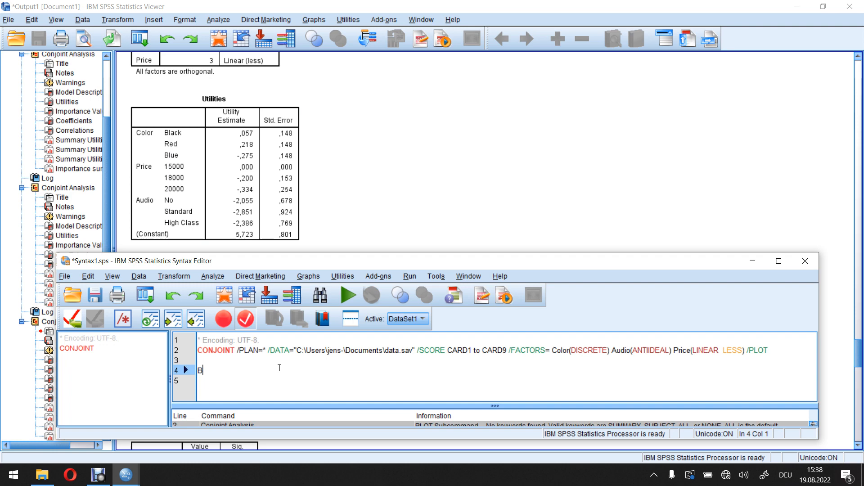
text(lack)
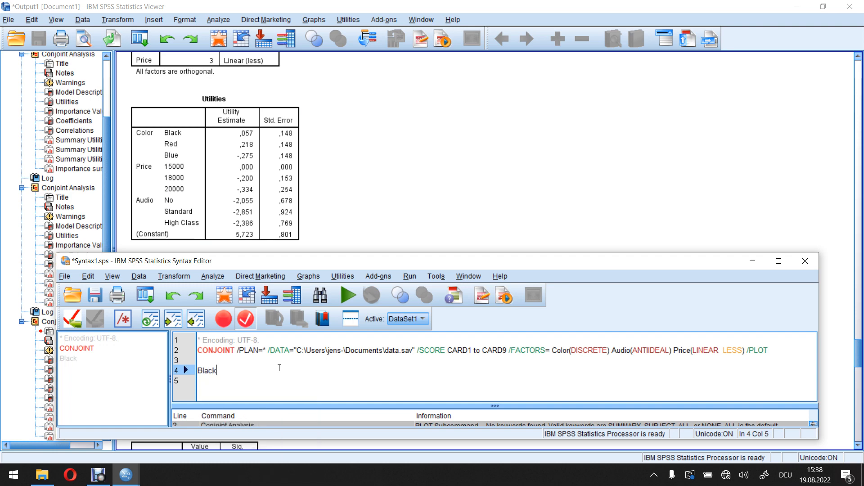
key(enter)
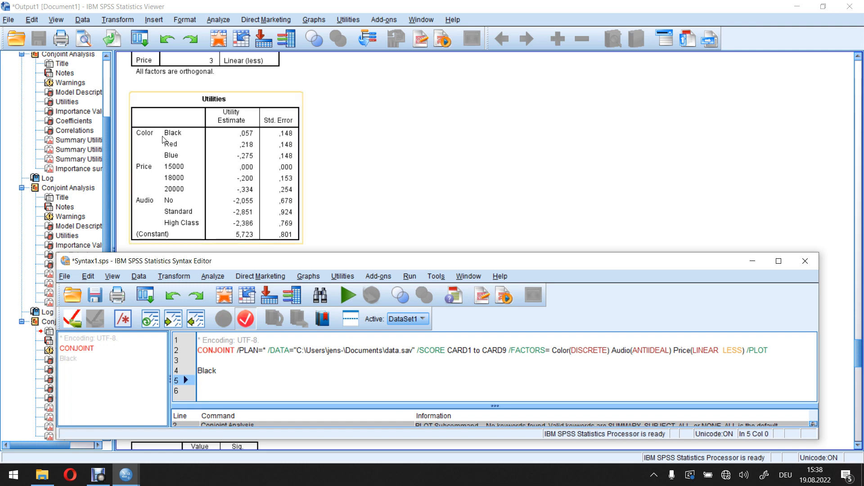
mouse_move(177, 140)
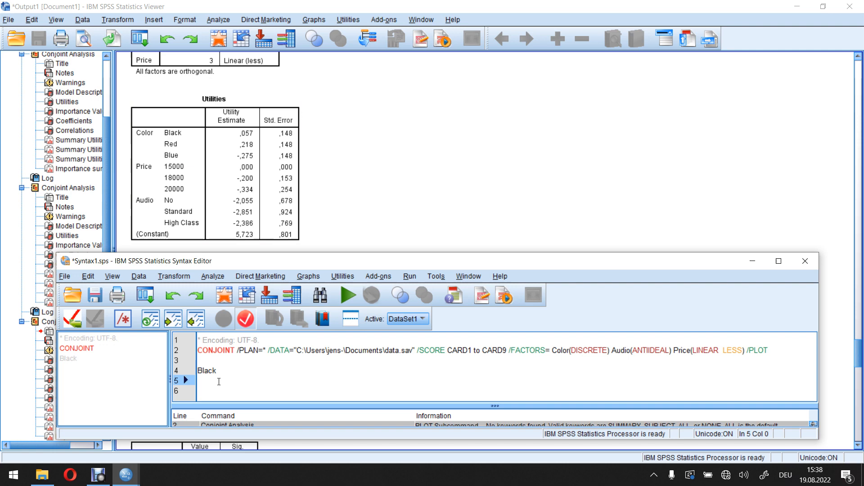
Step: Enter the Red-minus-Black utility difference '(0,218-0,057)/(' on the line below Black
click(171, 152)
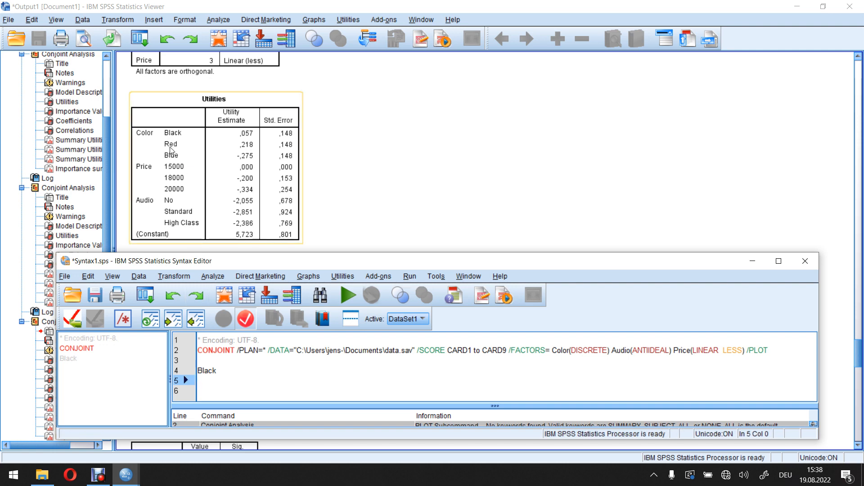
mouse_move(175, 137)
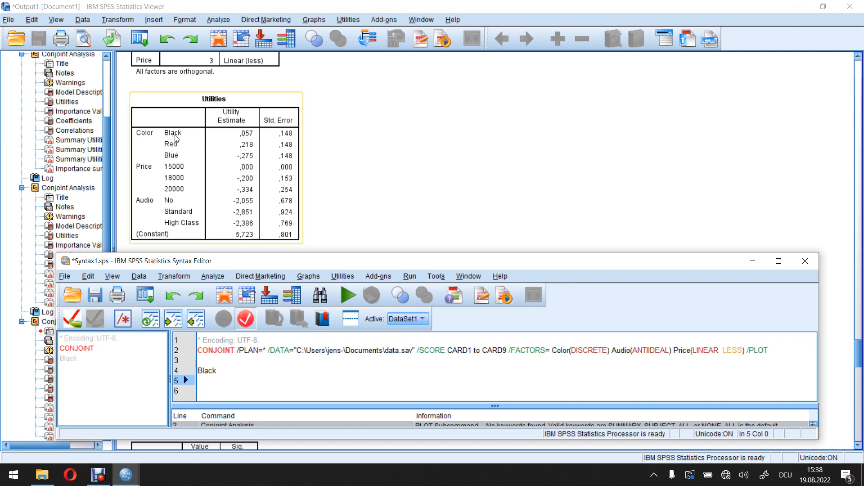
mouse_move(179, 146)
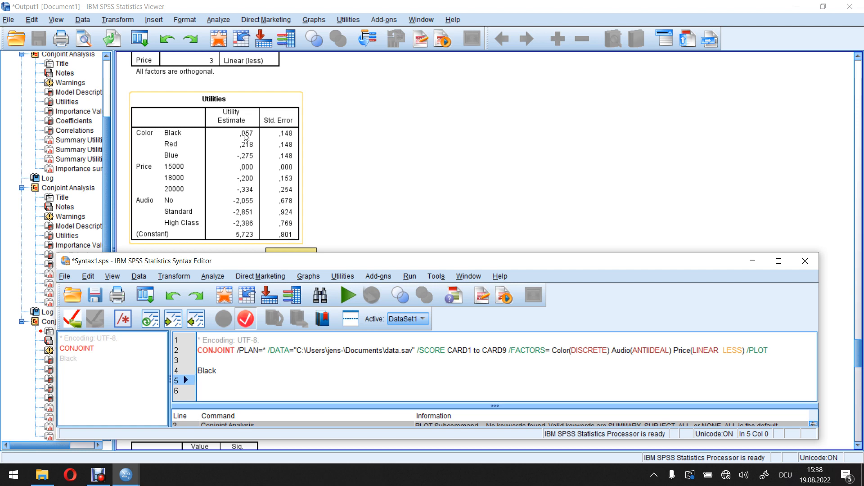
mouse_move(220, 151)
text(()
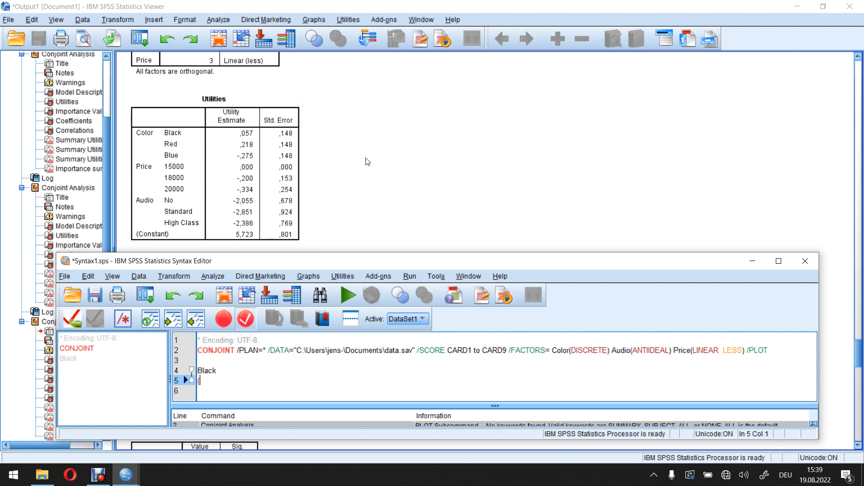
text(0,21)
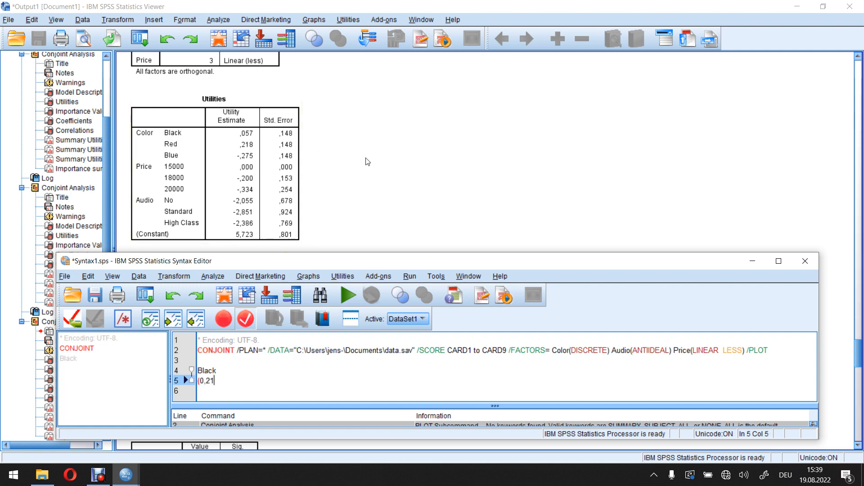
text(8-0,)
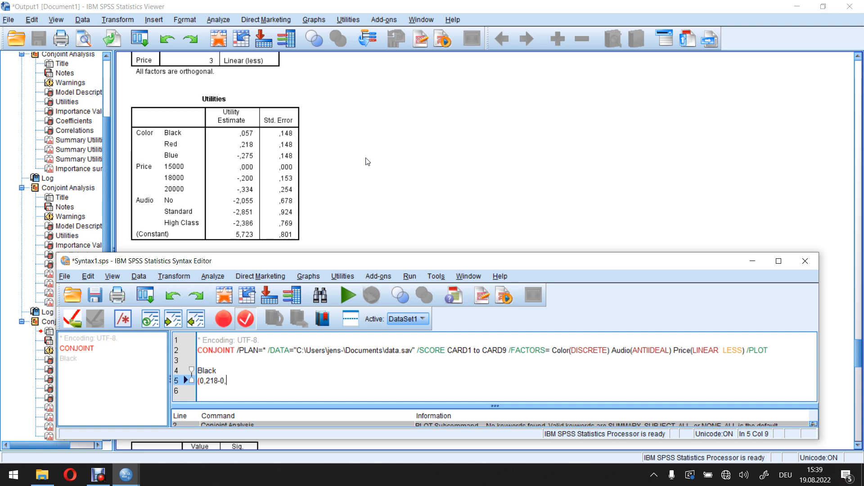
text(57)
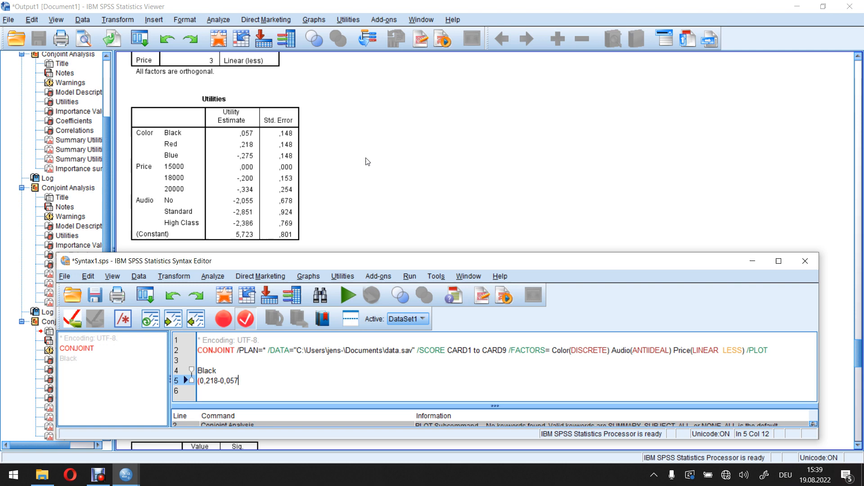
click(243, 142)
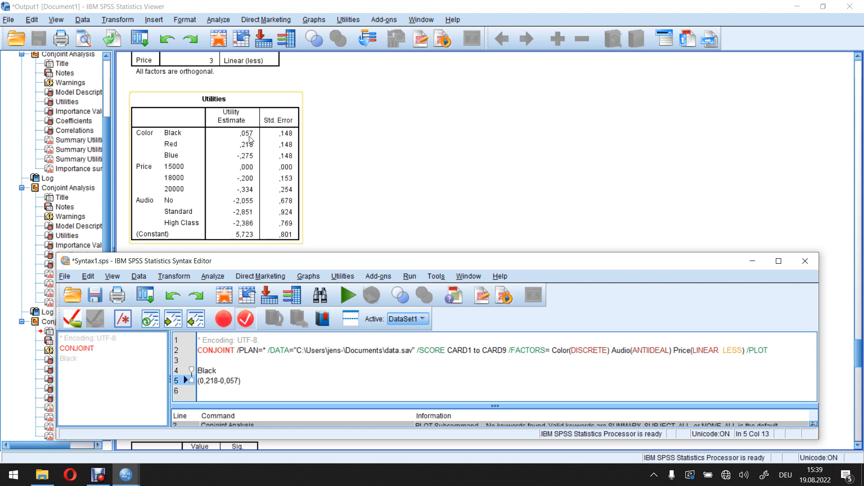
text(/()
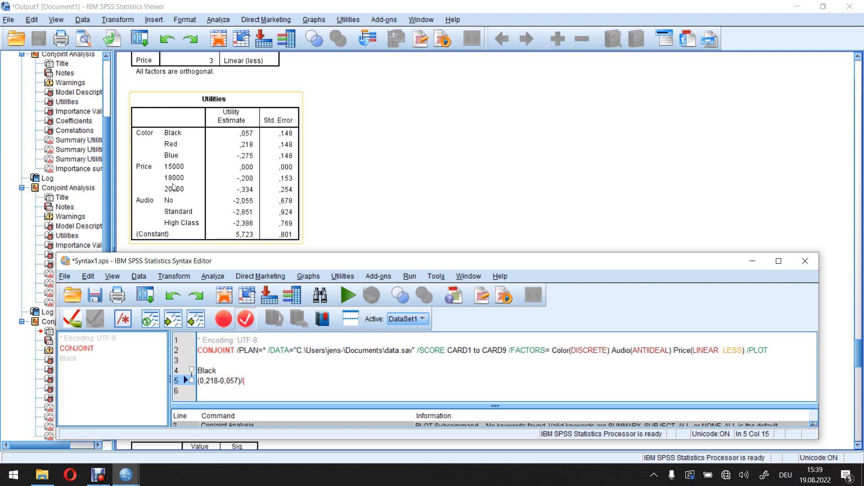
mouse_move(172, 172)
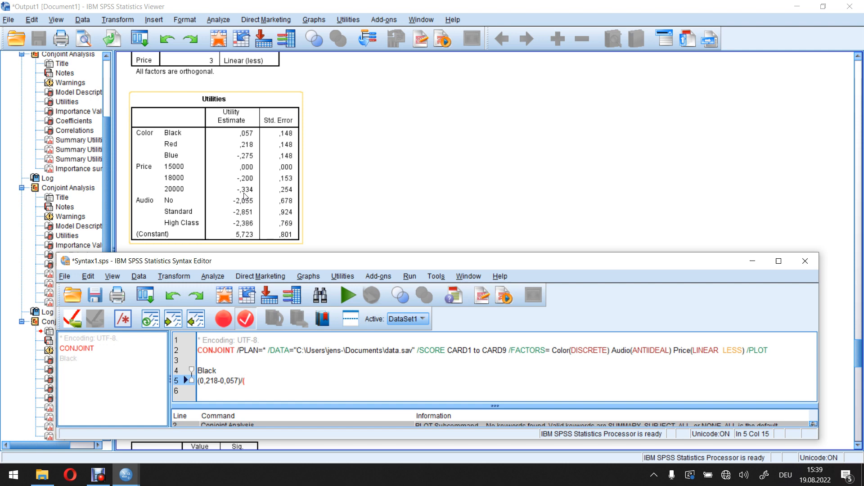
mouse_move(249, 178)
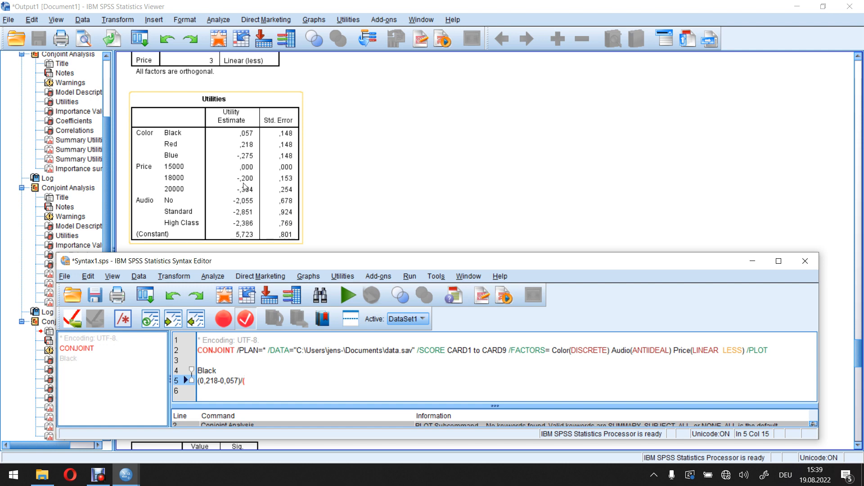
mouse_move(249, 190)
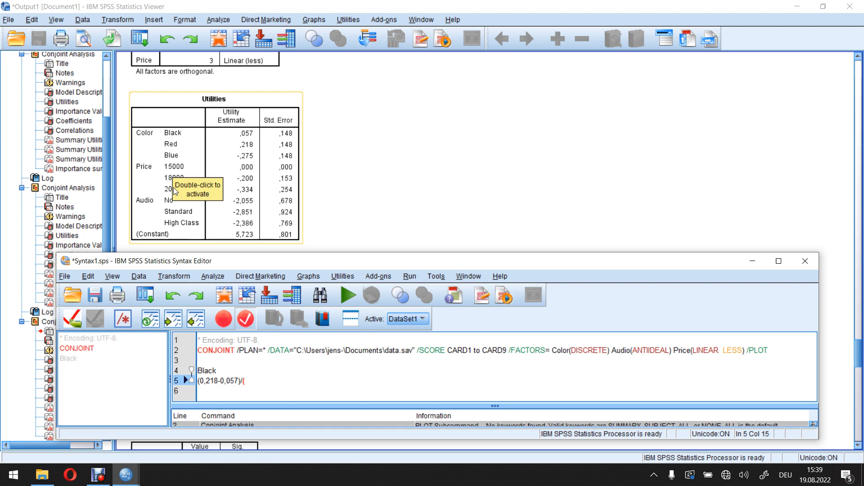
mouse_move(168, 170)
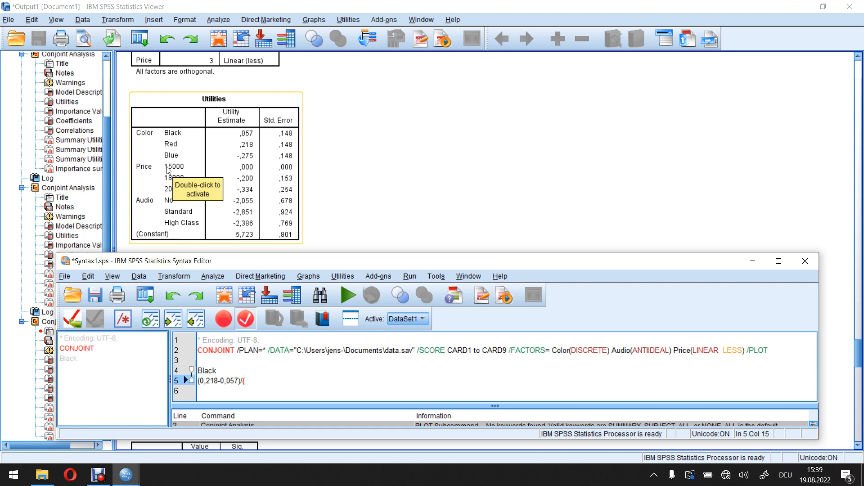
mouse_move(140, 209)
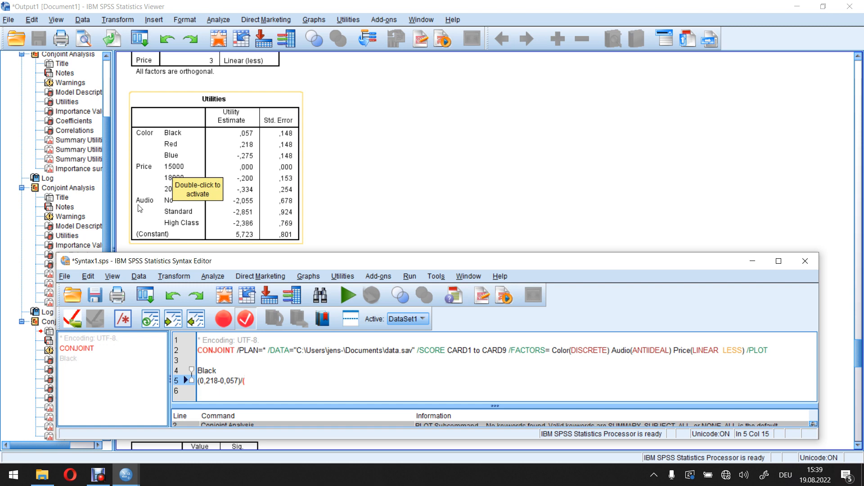
mouse_move(171, 170)
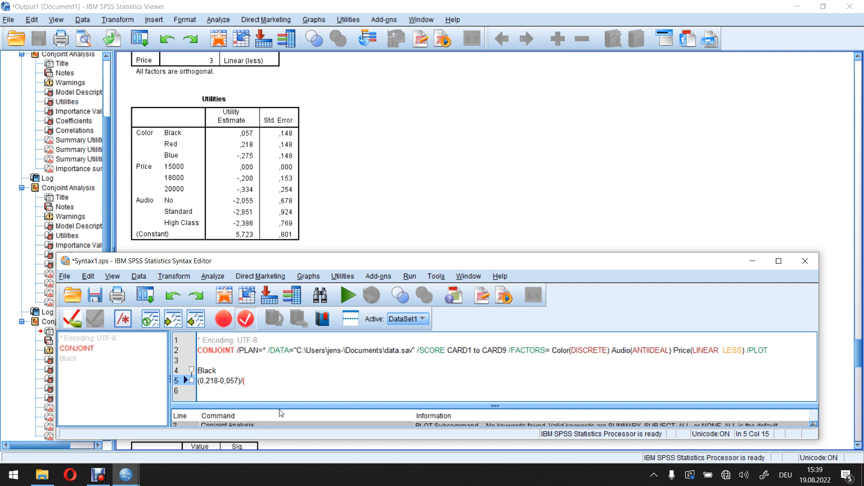
Step: Complete the denominator so the line reads '(0,218-0,057)/(-0,334-0)'
click(214, 166)
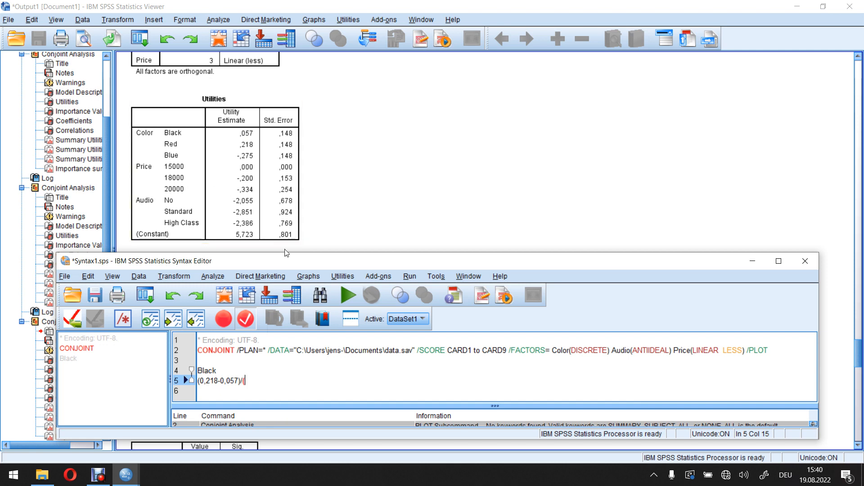
text(-0,3)
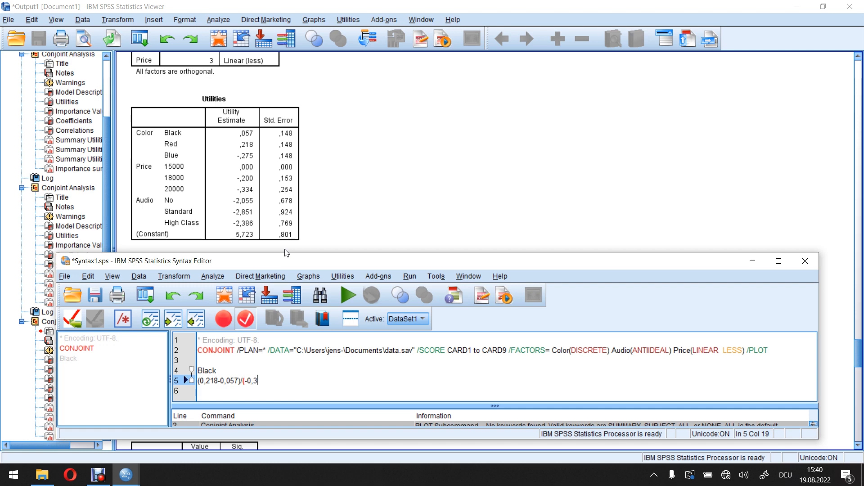
text(34-)
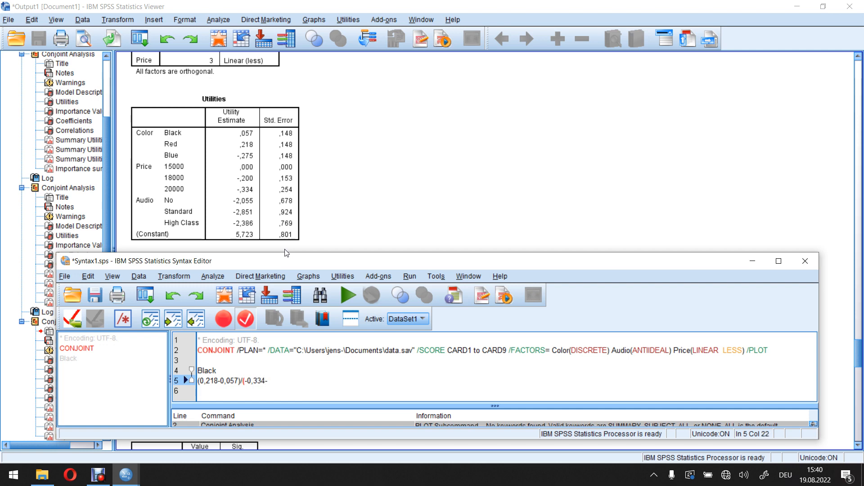
text(0))
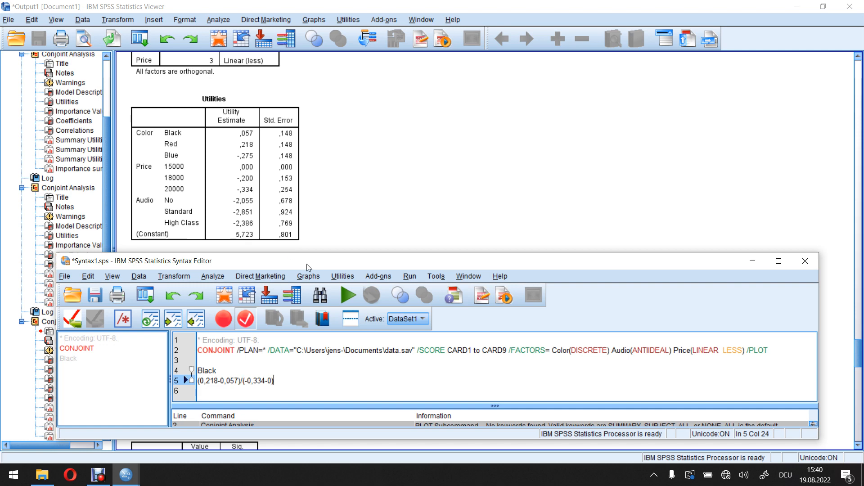
click(246, 174)
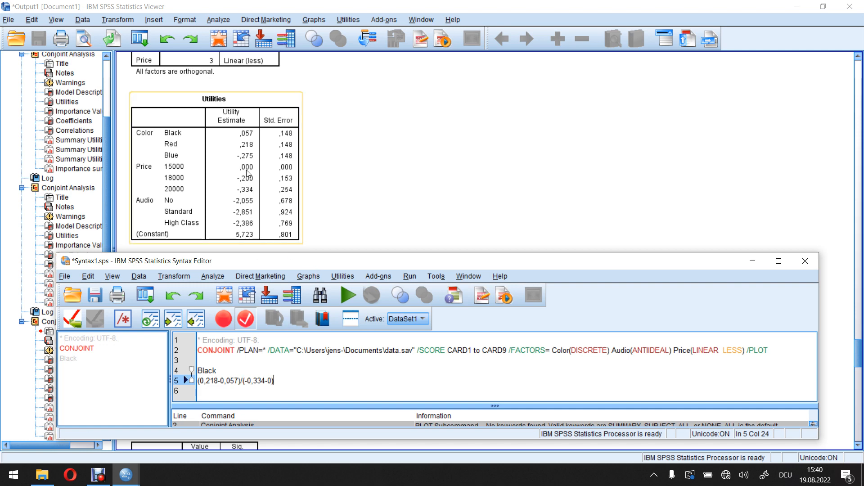
mouse_move(248, 175)
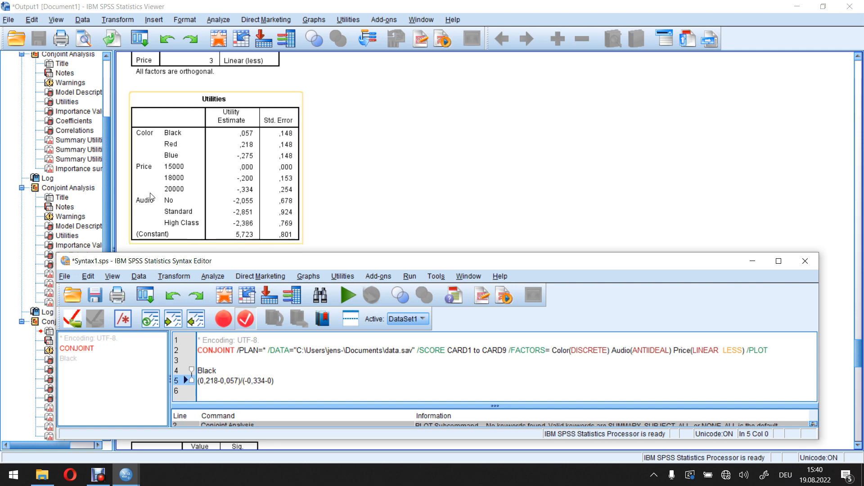
mouse_move(189, 183)
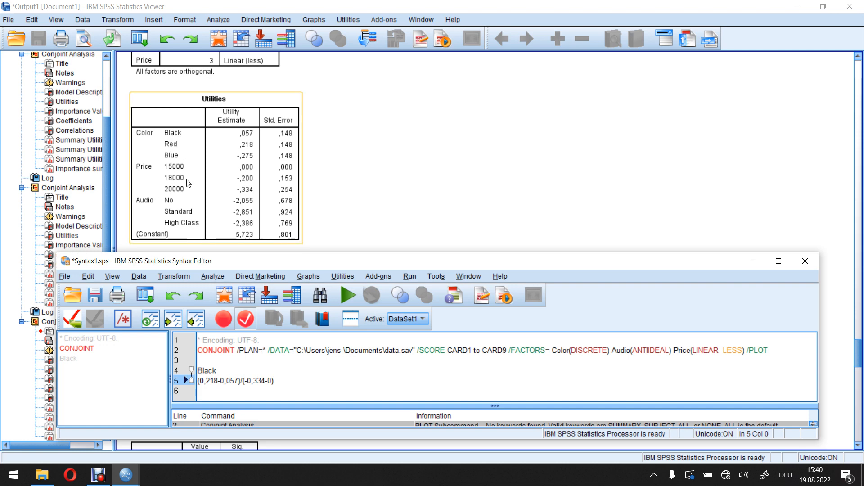
mouse_move(189, 169)
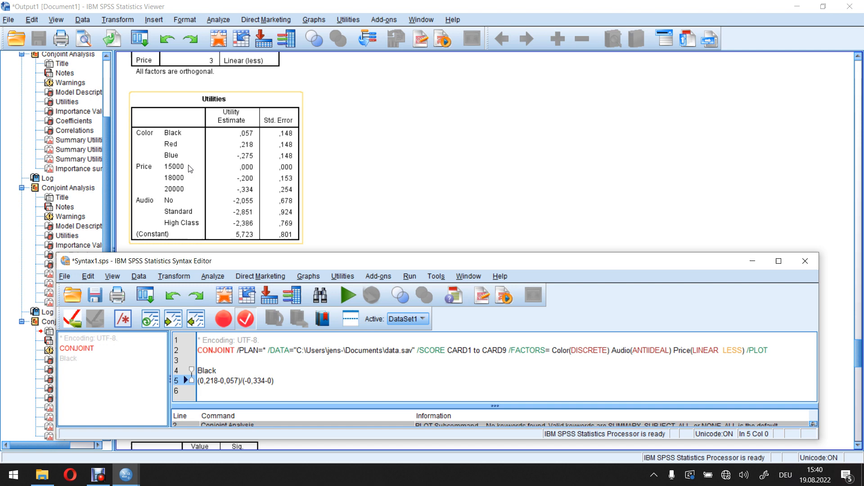
mouse_move(186, 177)
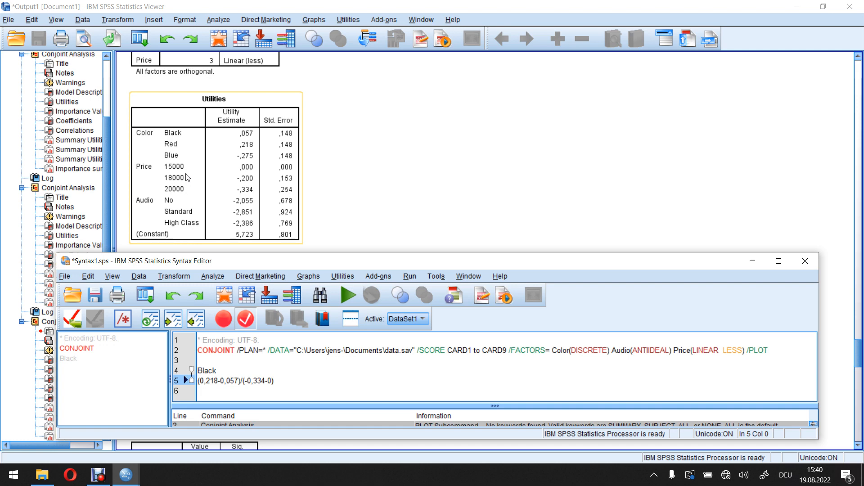
mouse_move(170, 171)
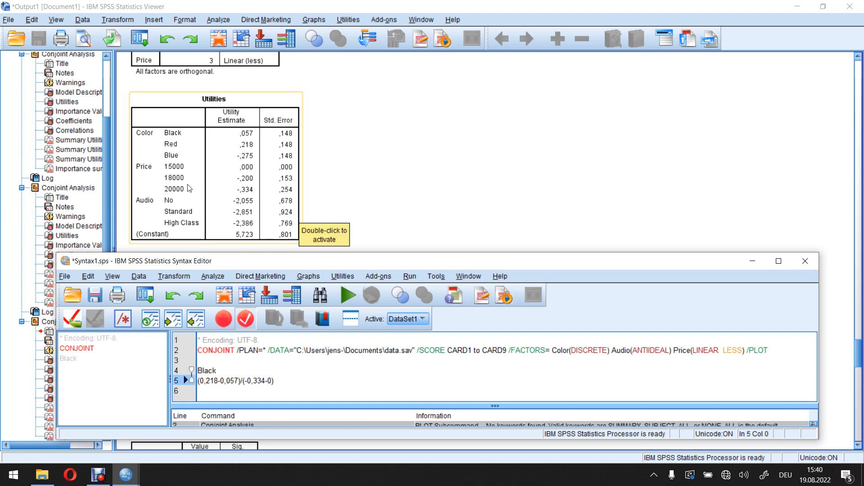
mouse_move(263, 366)
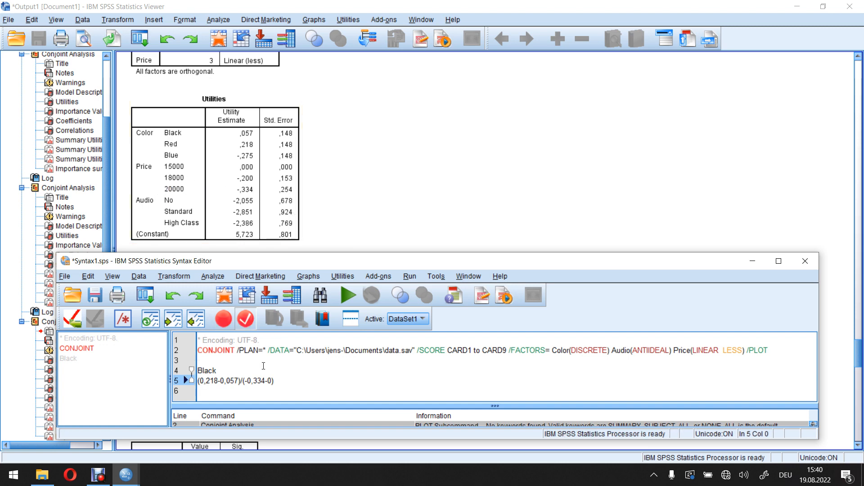
Step: Prefix the Black formula with '5000*' and end it with '='
text(5000)
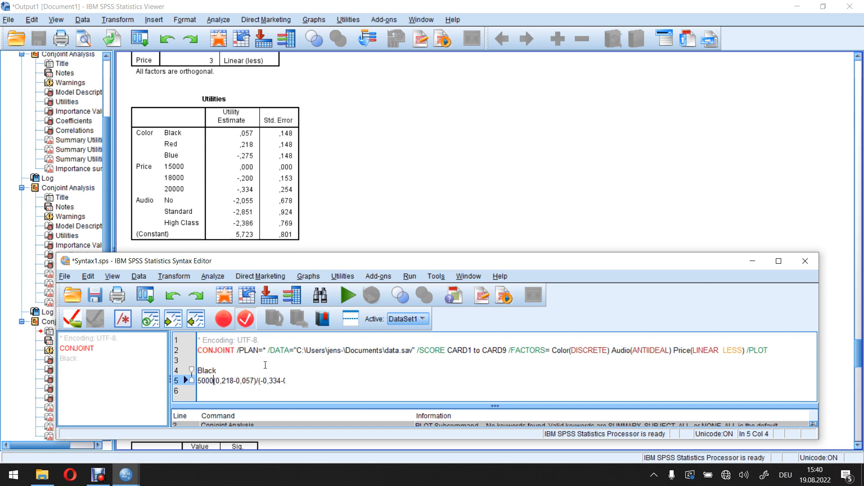
text(*)
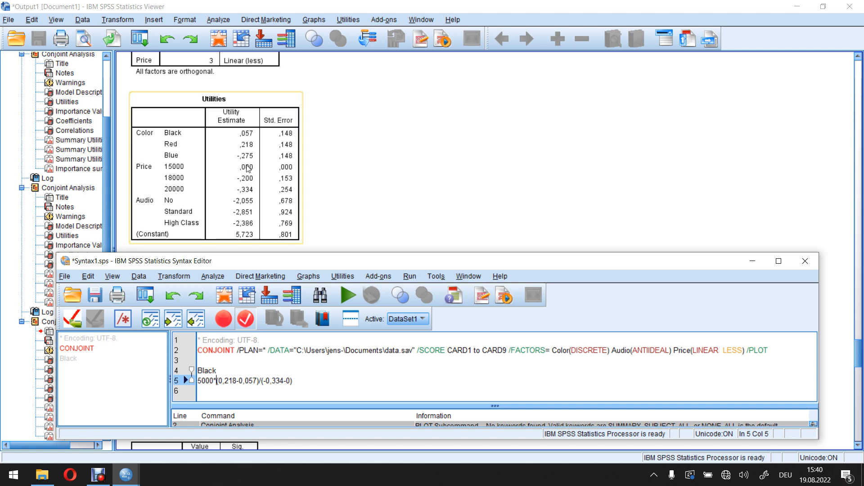
mouse_move(170, 172)
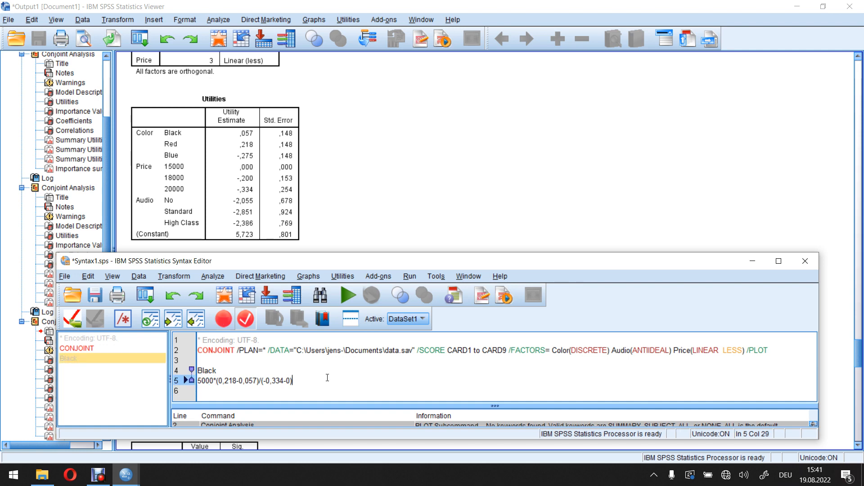
text(=)
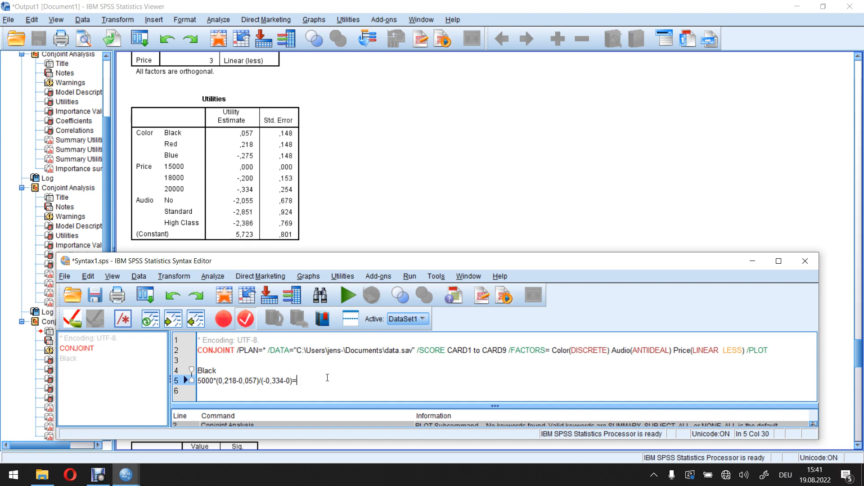
Step: Append the result -2410,18 after the equals sign of the Black formula
text(-2)
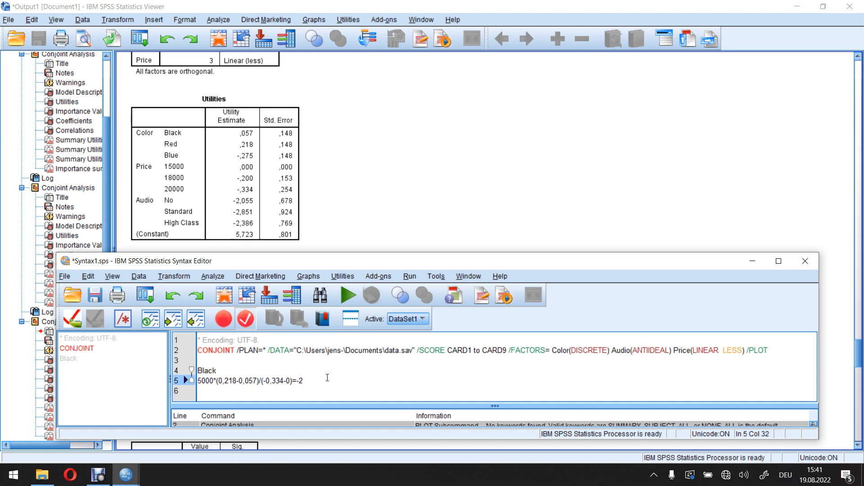
text(410)
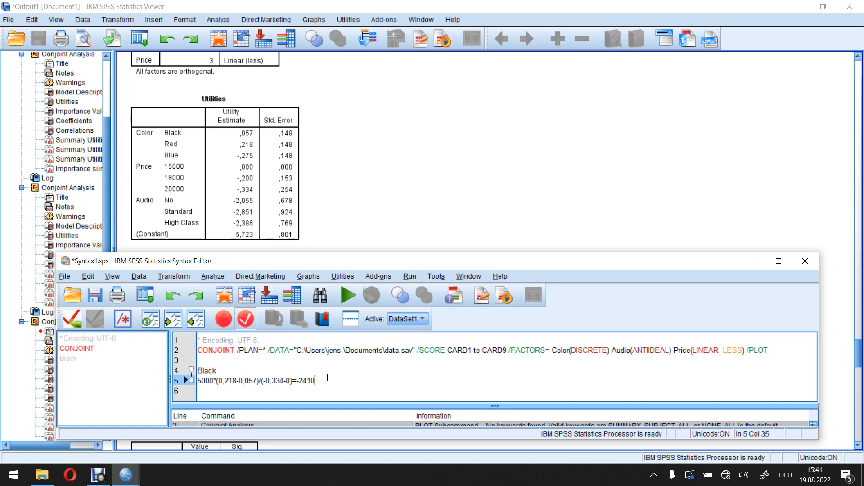
text(,)
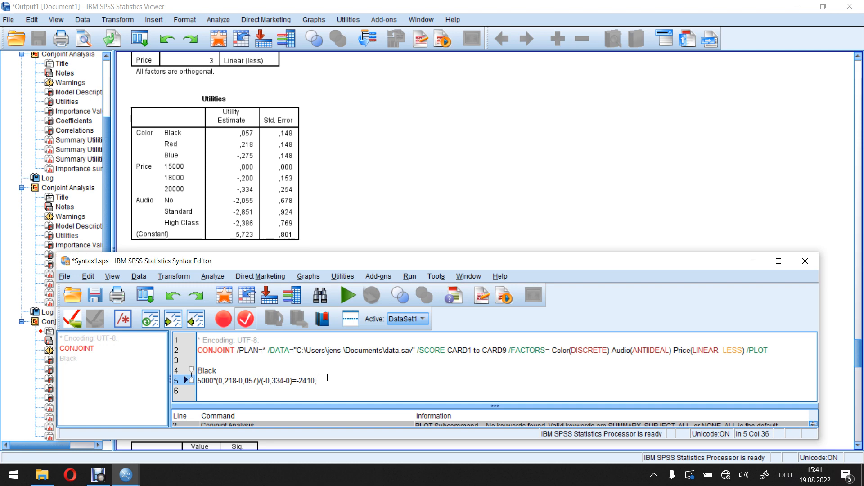
text(18)
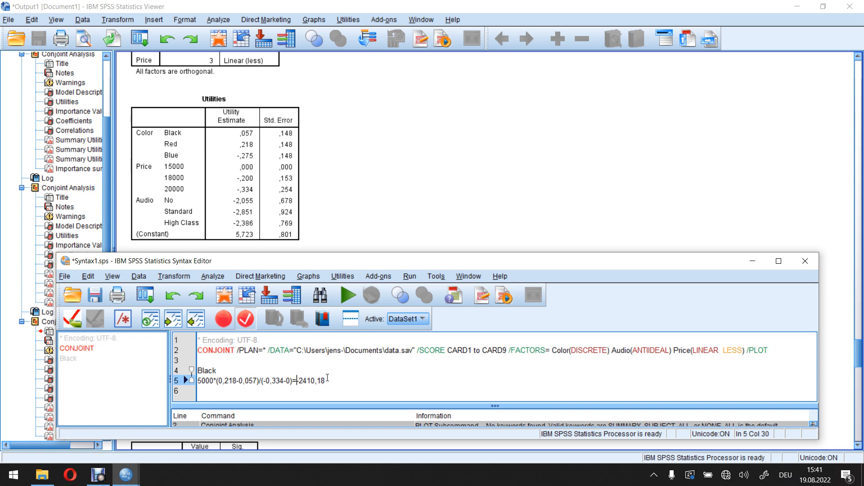
text(-)
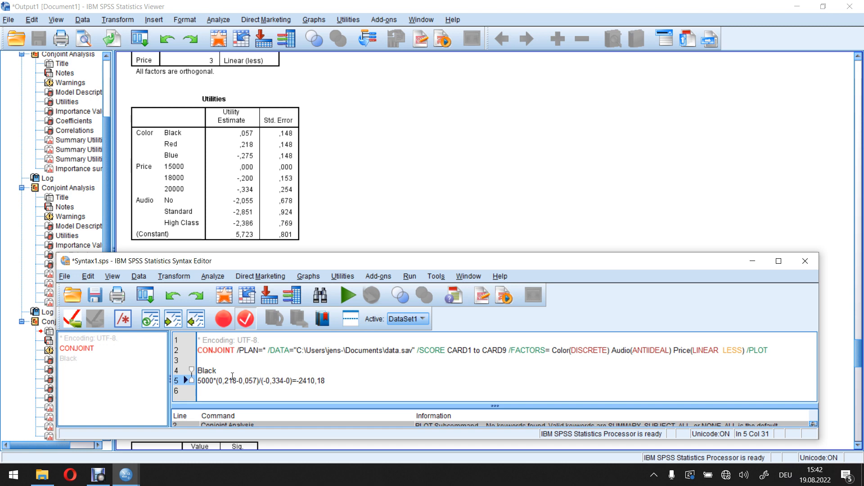
mouse_move(256, 375)
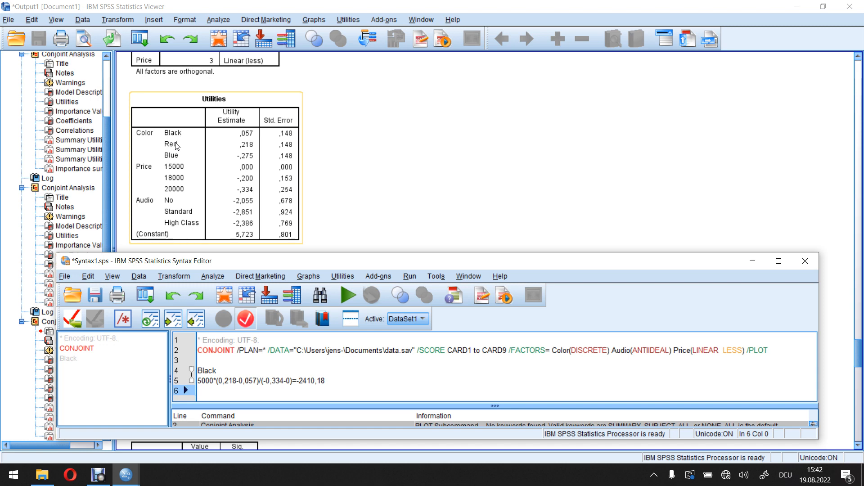
mouse_move(353, 319)
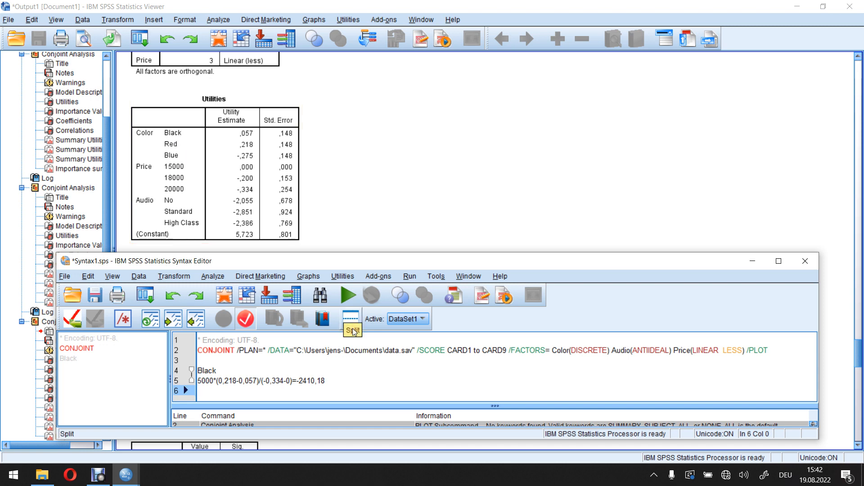
mouse_move(307, 387)
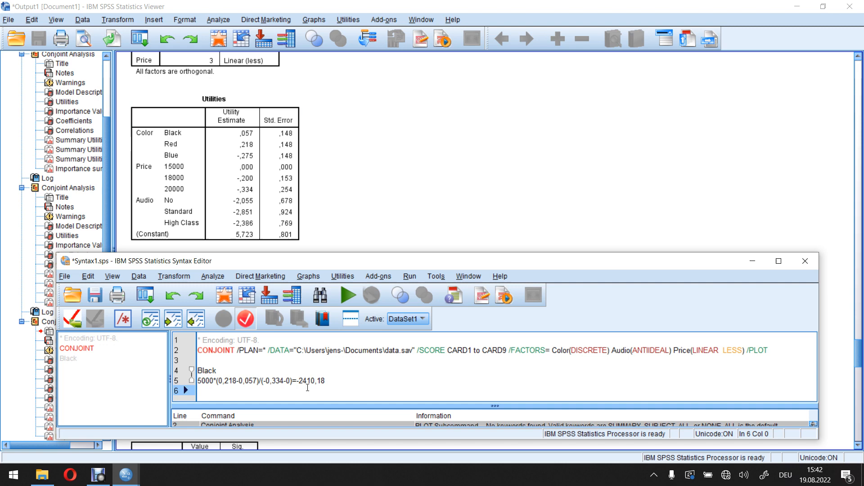
mouse_move(355, 387)
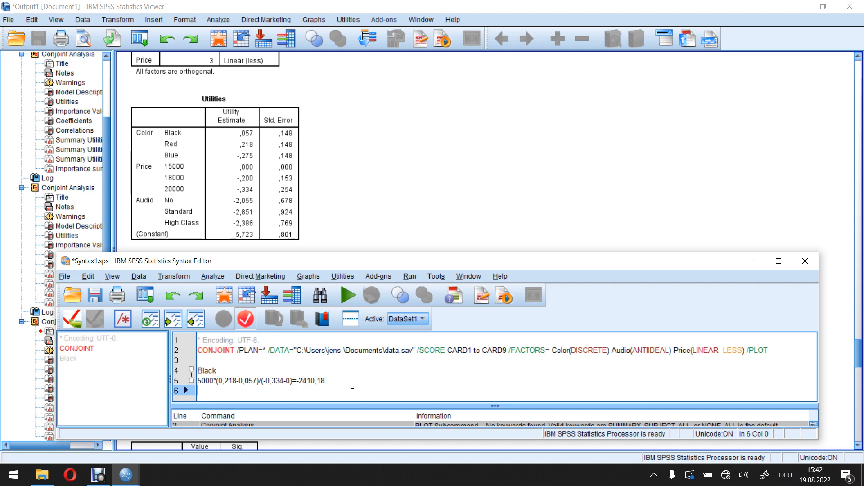
click(171, 157)
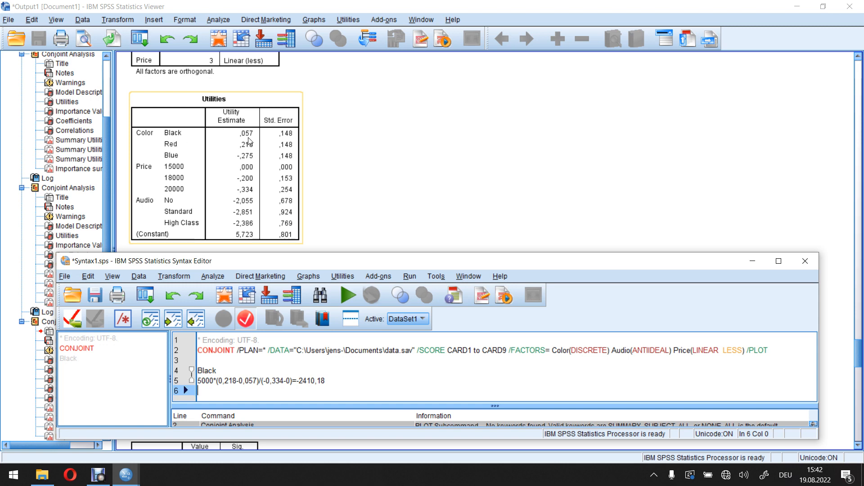
mouse_move(253, 164)
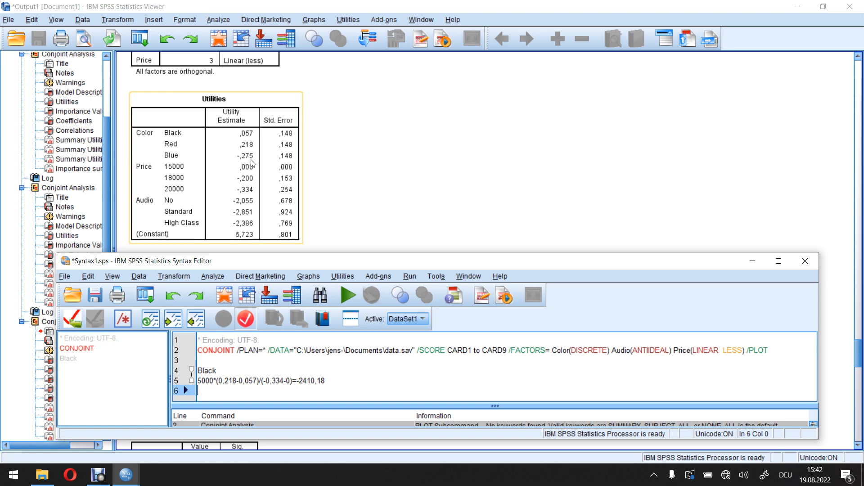
mouse_move(251, 162)
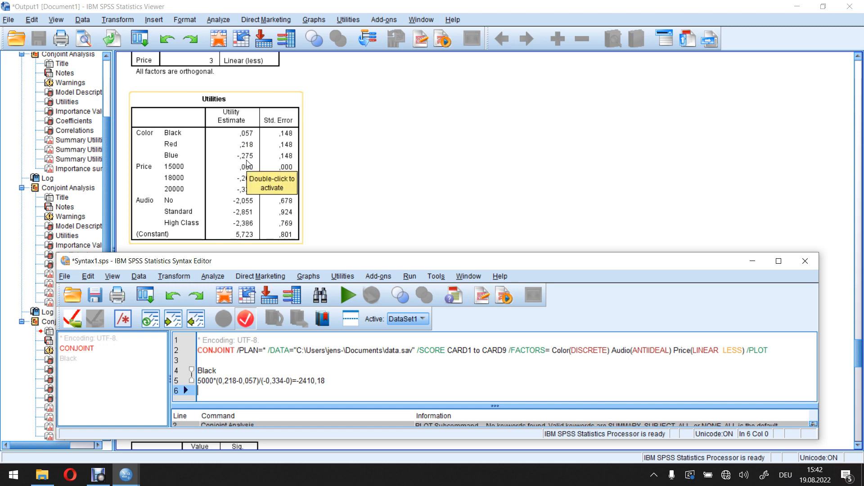
mouse_move(248, 141)
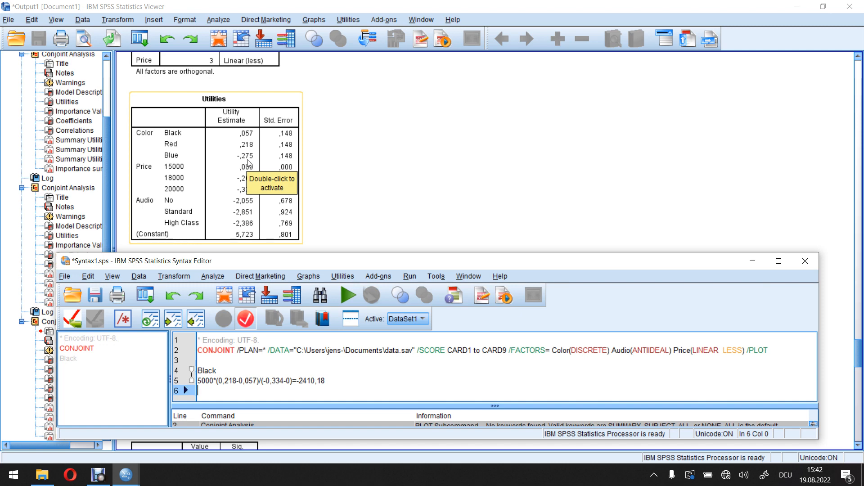
mouse_move(168, 164)
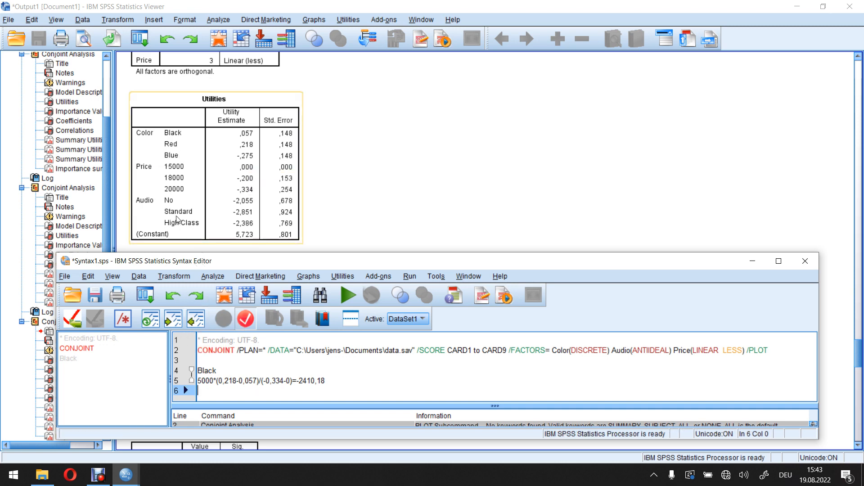
mouse_move(186, 174)
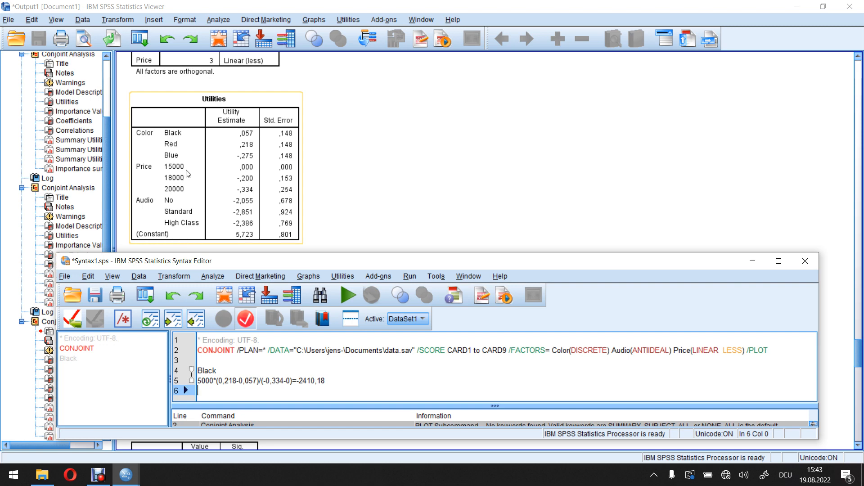
Step: Type the black-to-blue formula '5000*(-0,275-0,057)/(-0,334)=' on line 6
text(5)
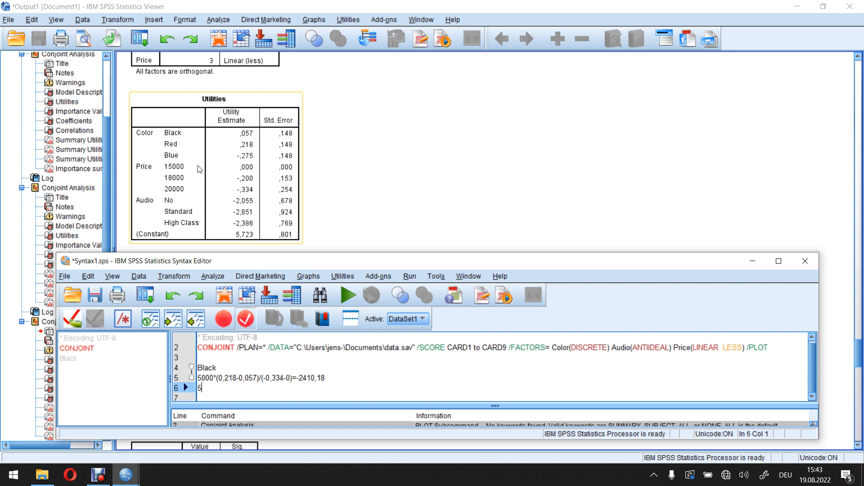
text(000)
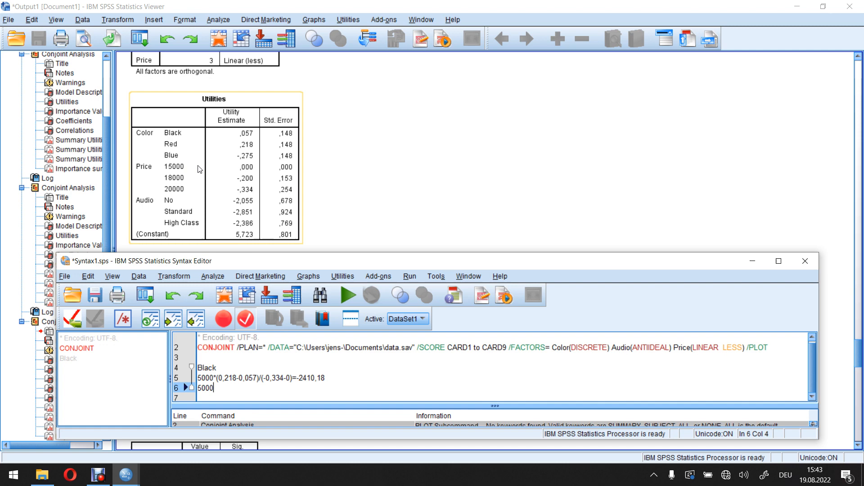
text(*)
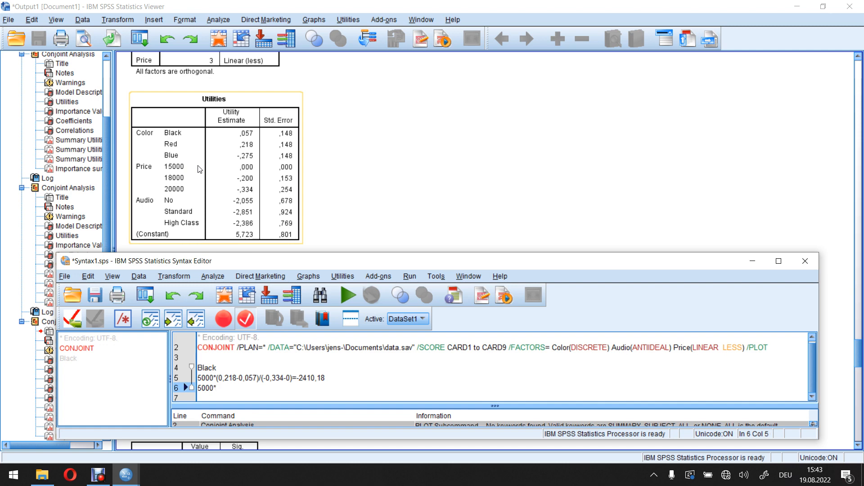
text(()
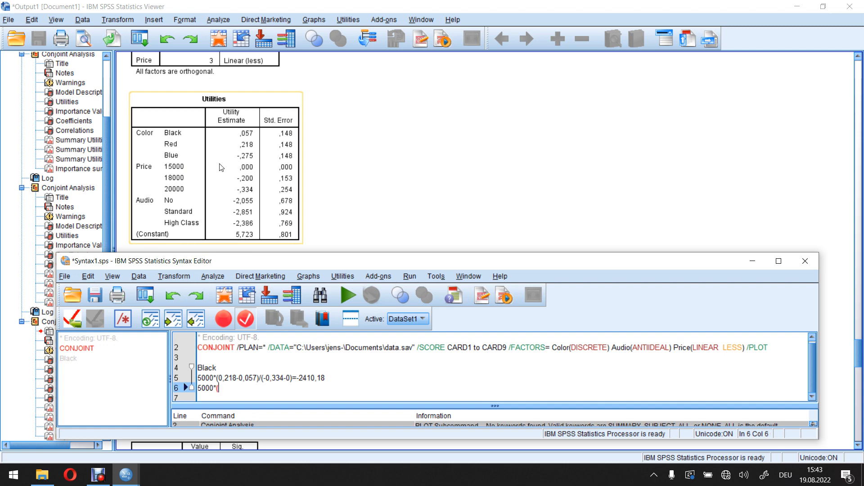
mouse_move(185, 153)
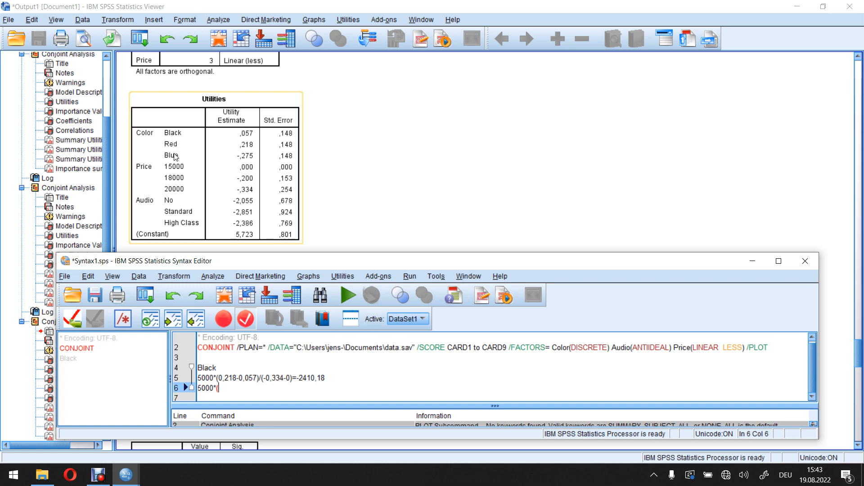
mouse_move(247, 149)
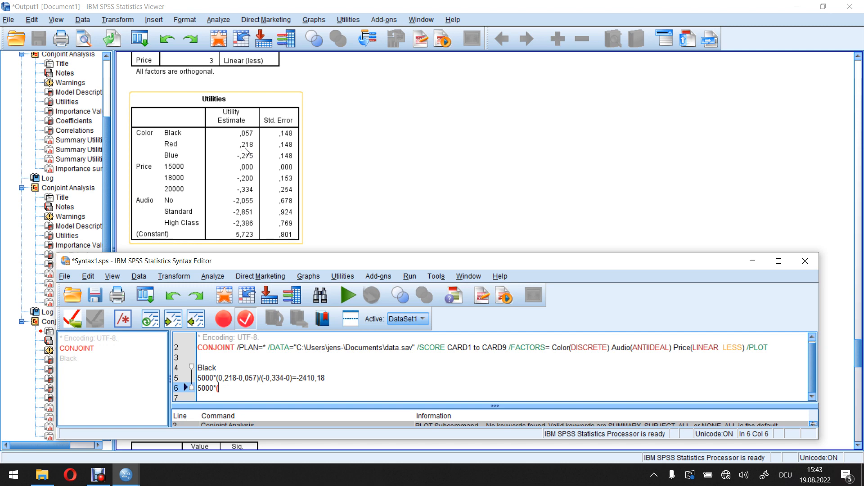
mouse_move(244, 153)
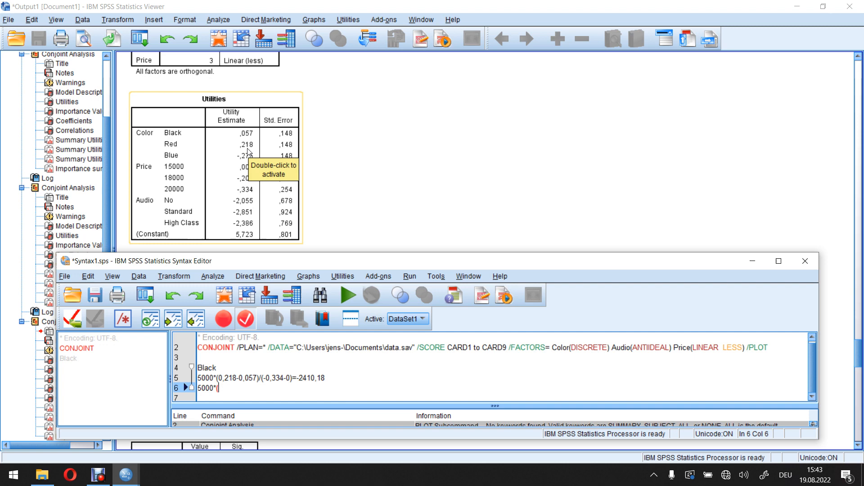
mouse_move(244, 203)
text(-0,)
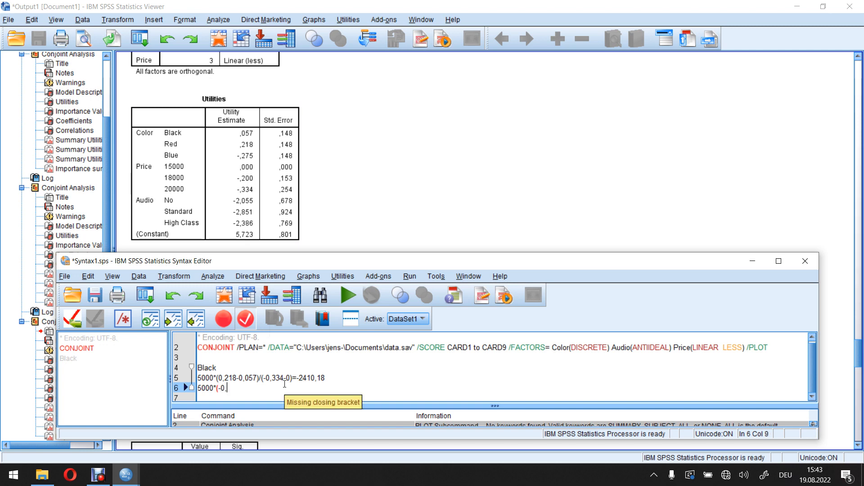
text(275)
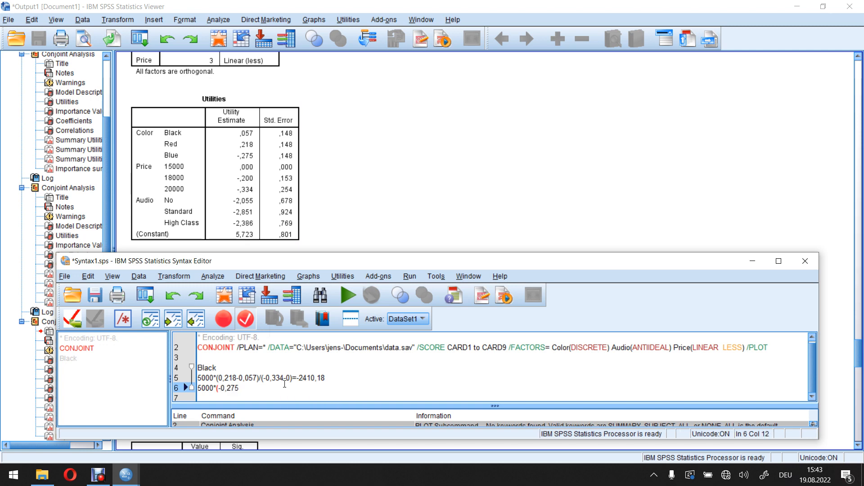
text(-0,0)
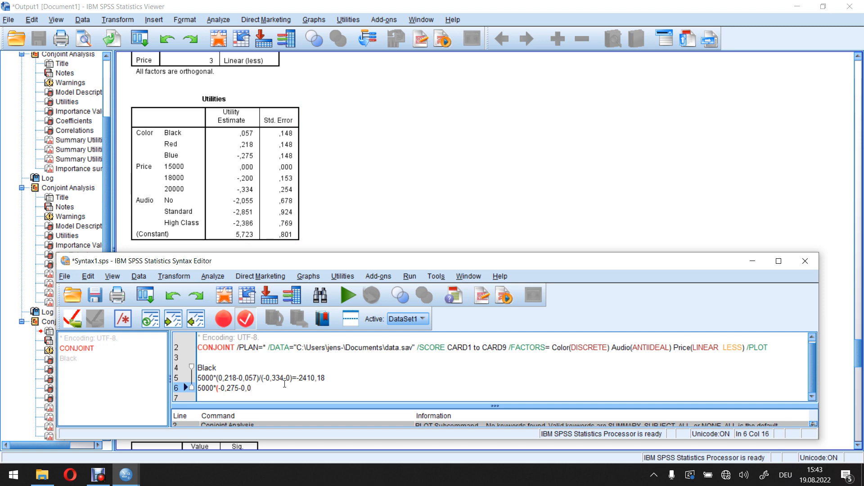
text(57))
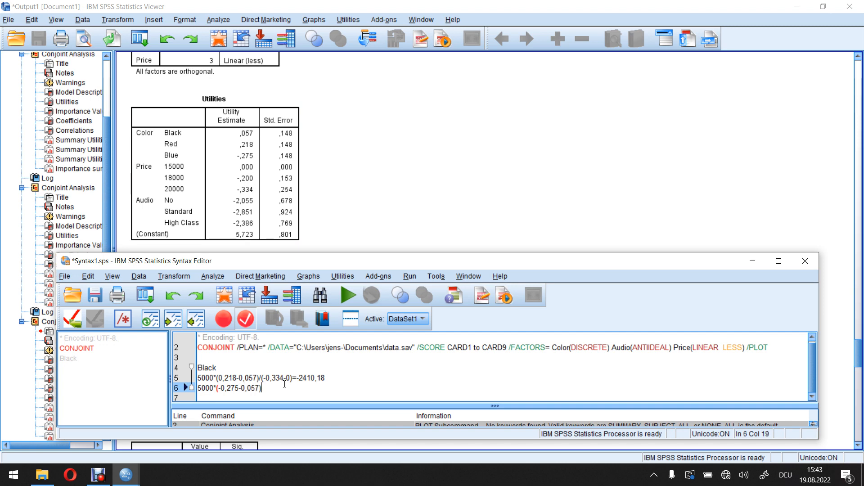
text())
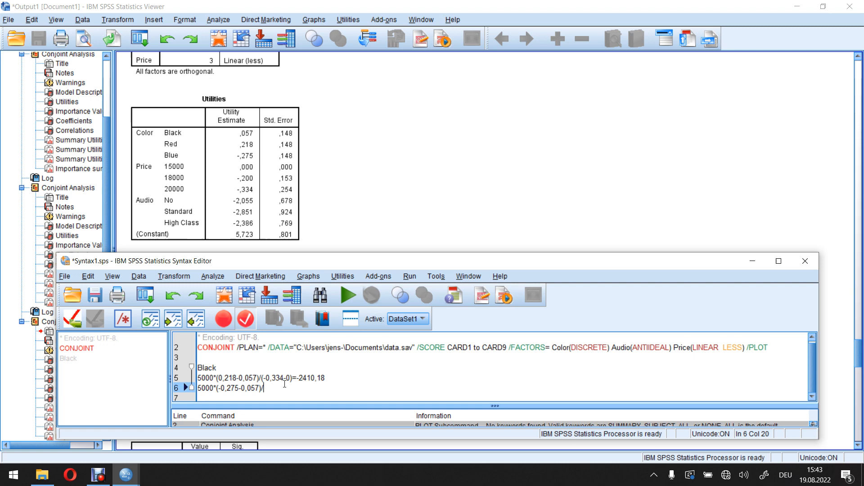
text(/(-0)
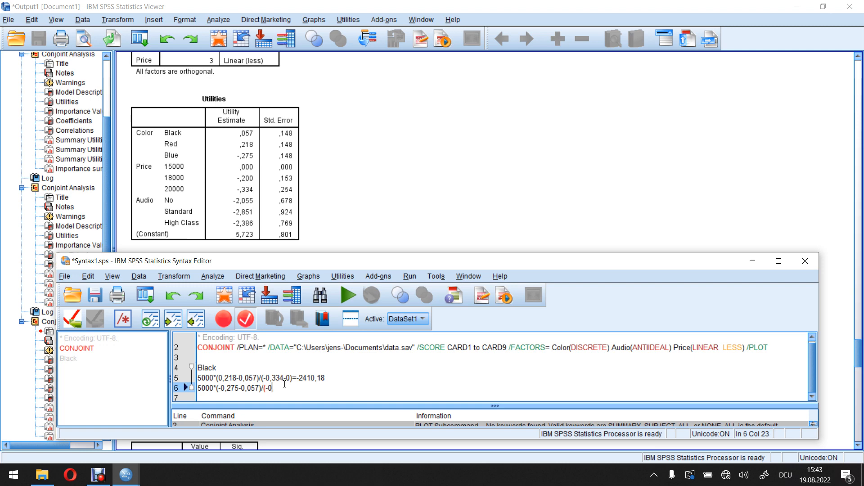
text(,)
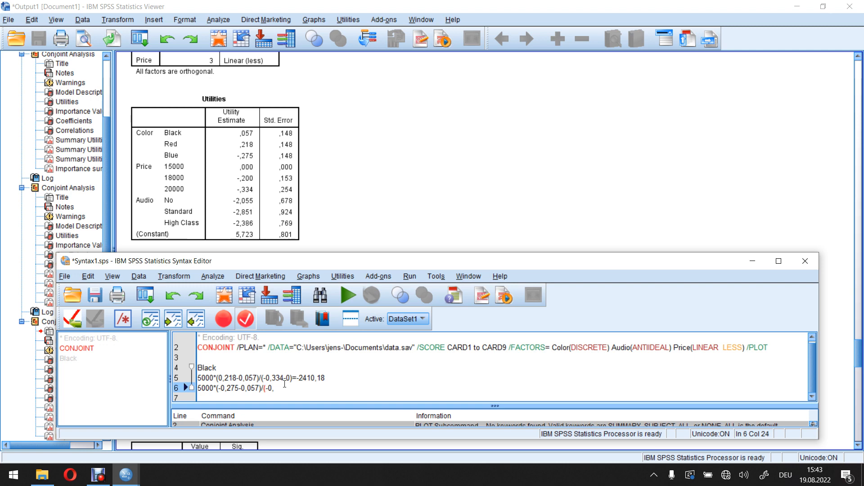
text(334)
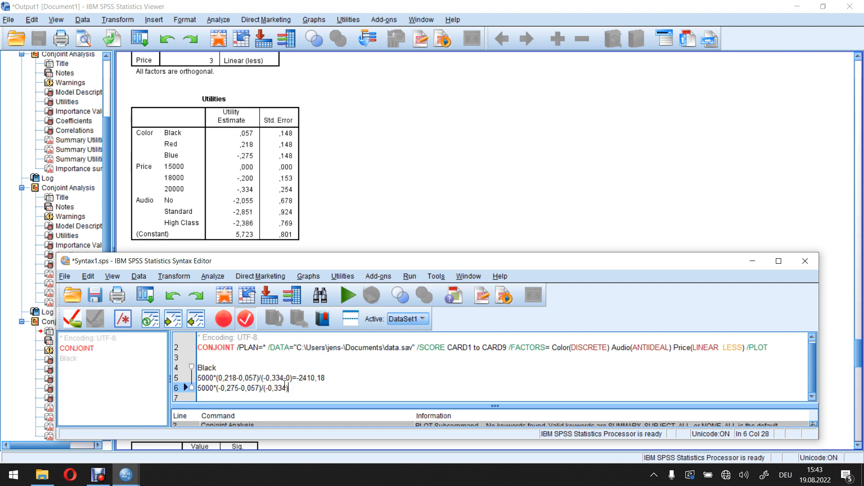
text(=)
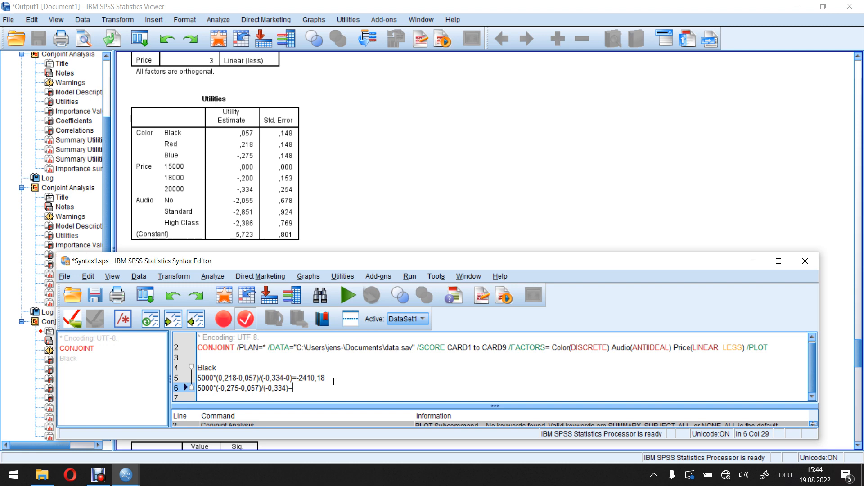
Step: Append the result 4970,06 after the equals sign of the black-to-blue formula
text(4)
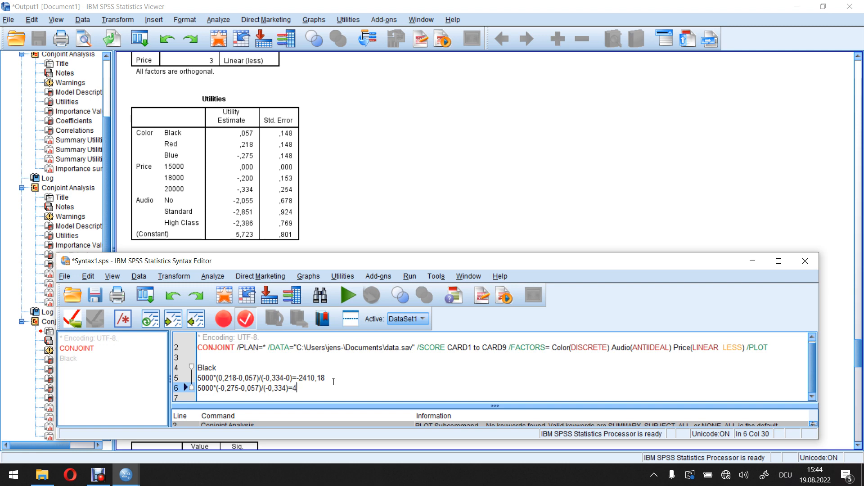
text(9)
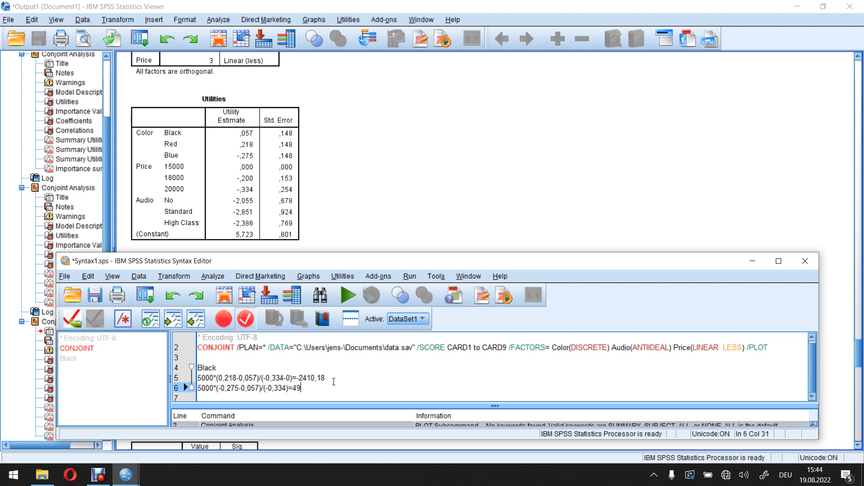
text(70.)
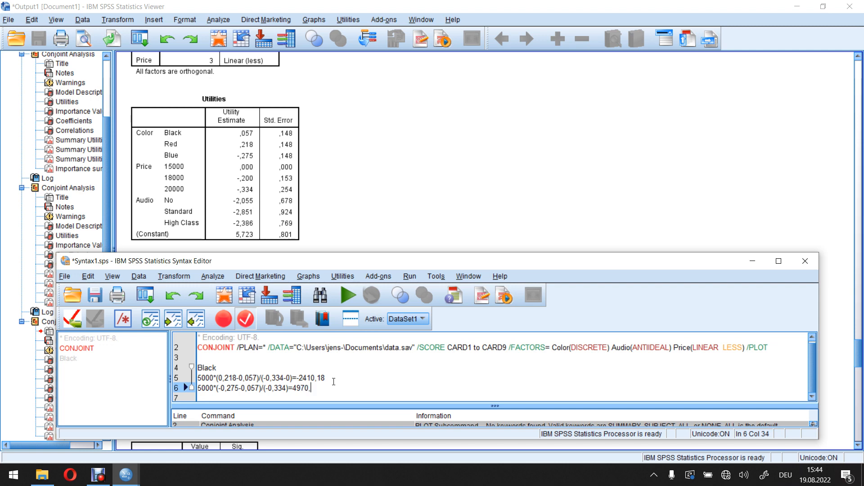
text(06)
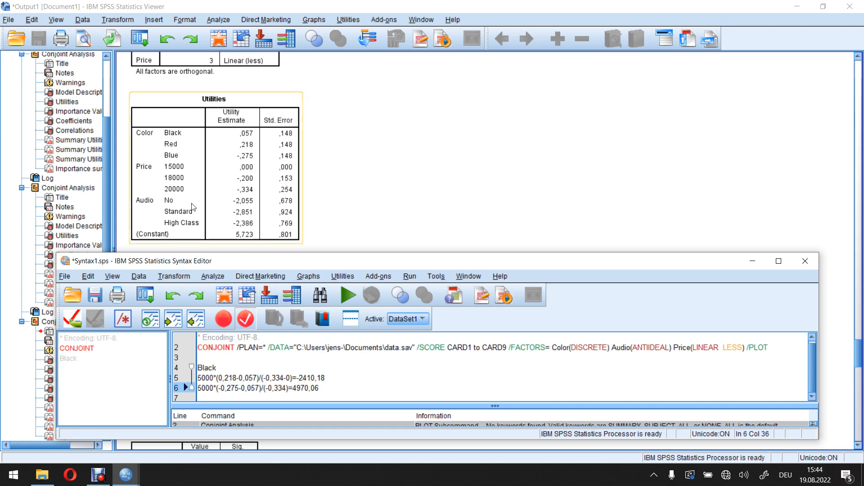
mouse_move(176, 162)
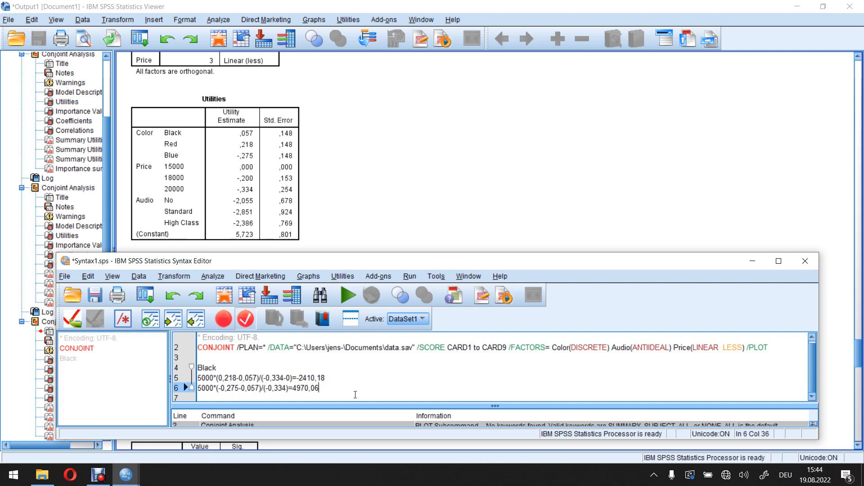
click(246, 167)
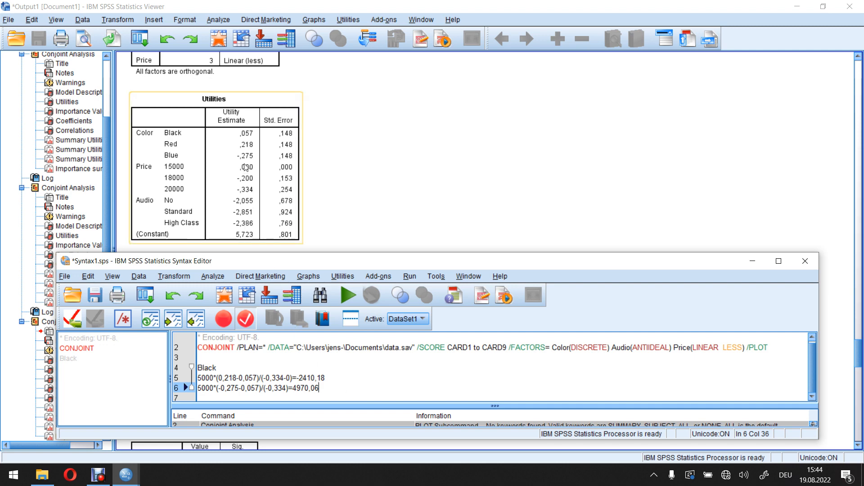
mouse_move(243, 134)
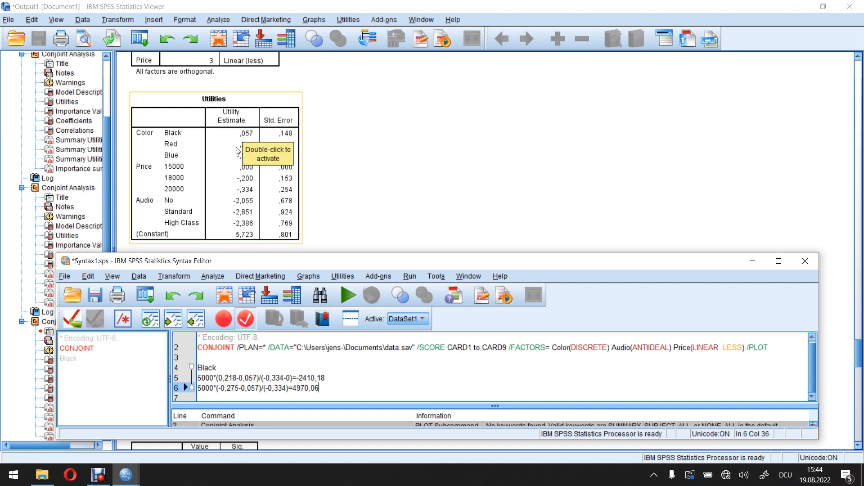
mouse_move(193, 158)
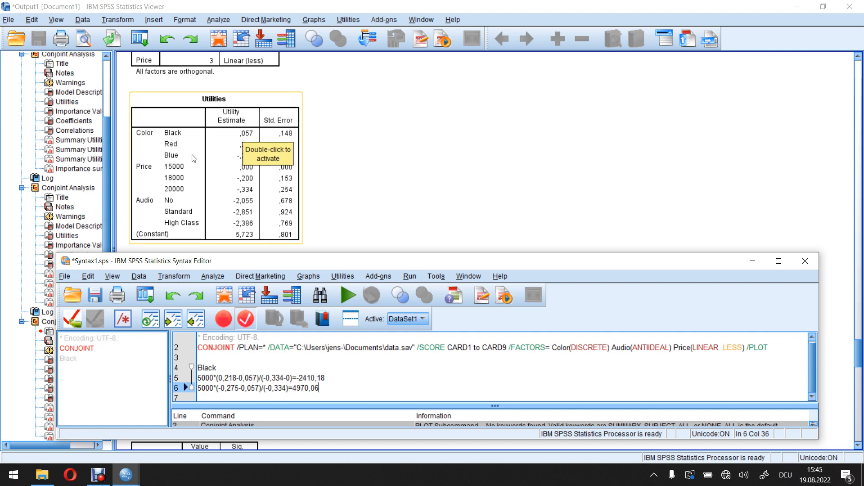
mouse_move(174, 172)
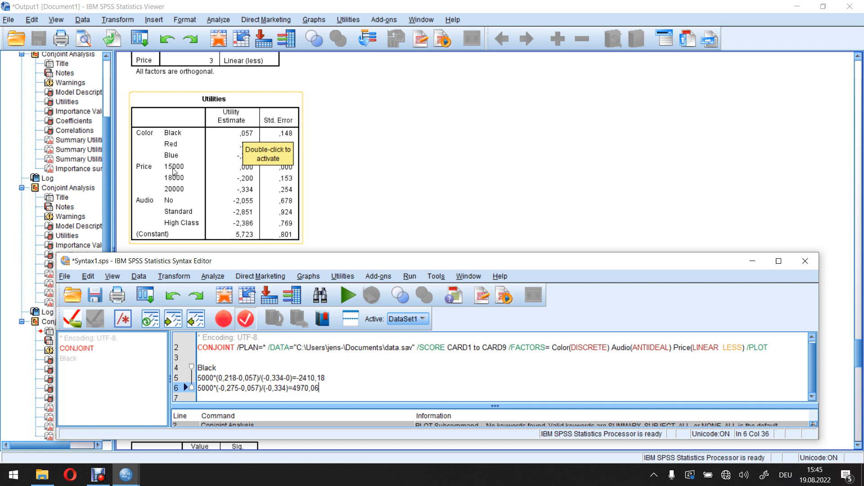
mouse_move(192, 187)
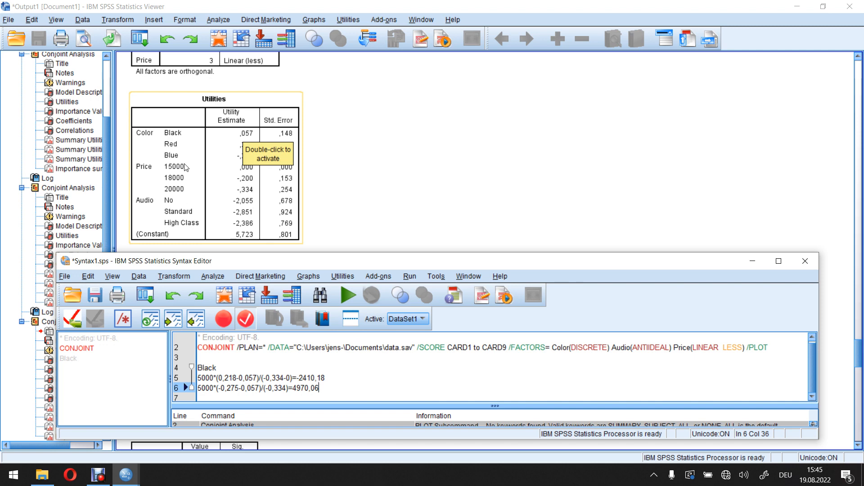
mouse_move(186, 171)
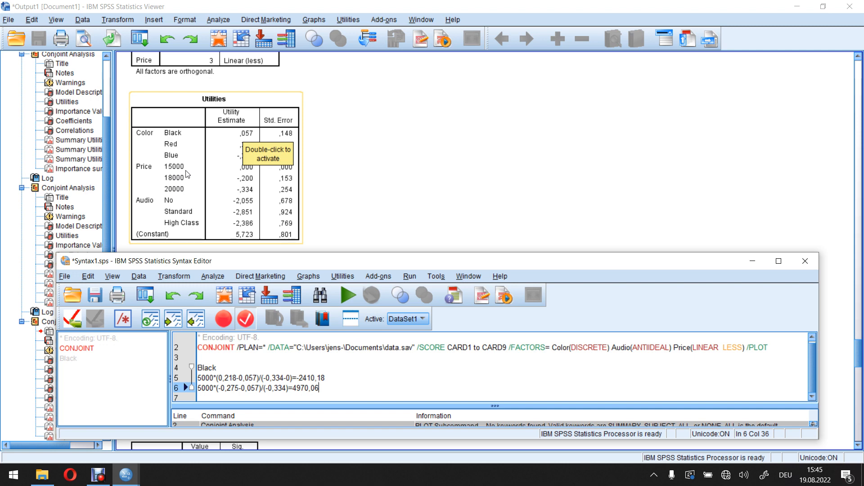
mouse_move(189, 189)
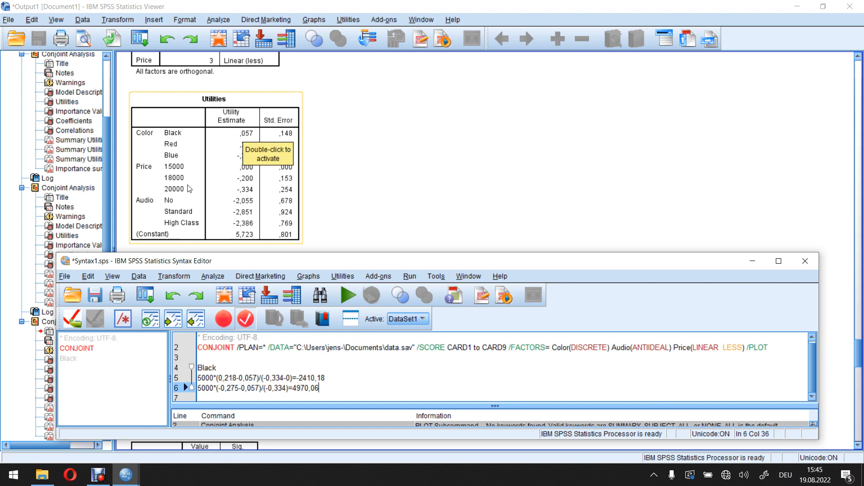
mouse_move(189, 177)
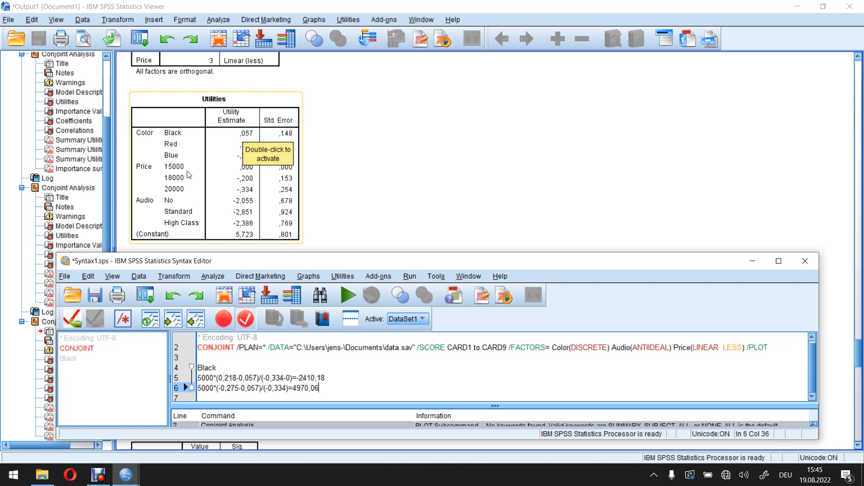
mouse_move(170, 203)
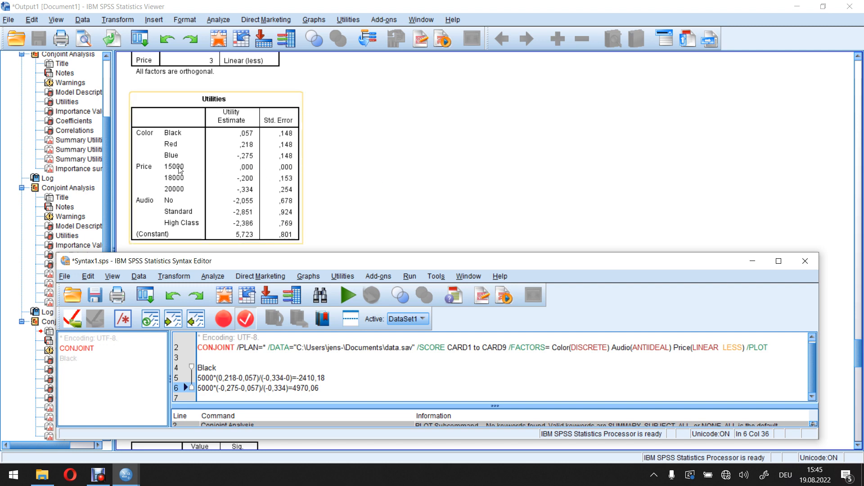
mouse_move(190, 189)
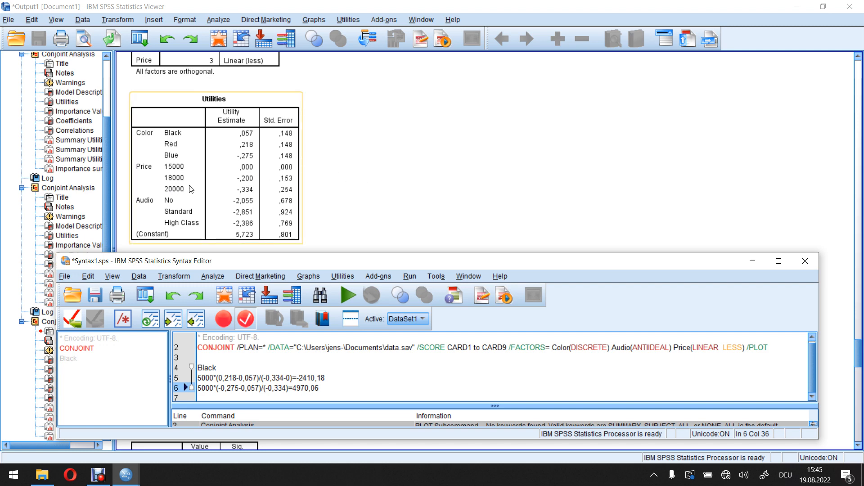
mouse_move(193, 190)
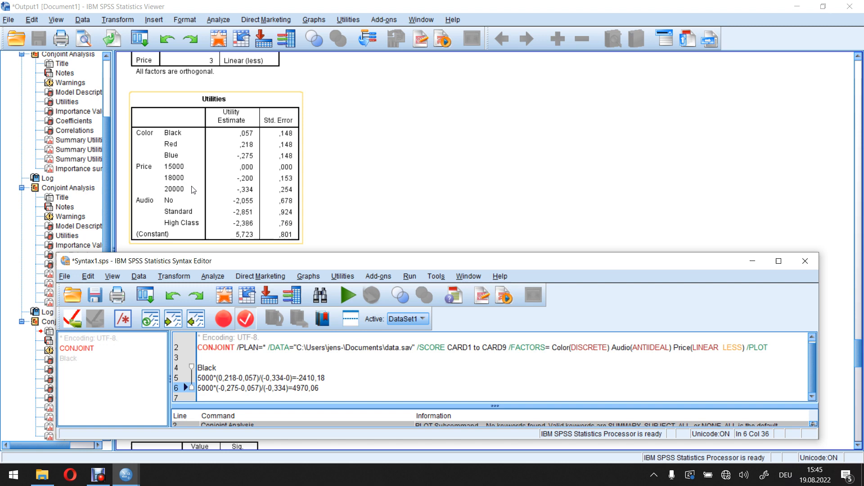
mouse_move(224, 184)
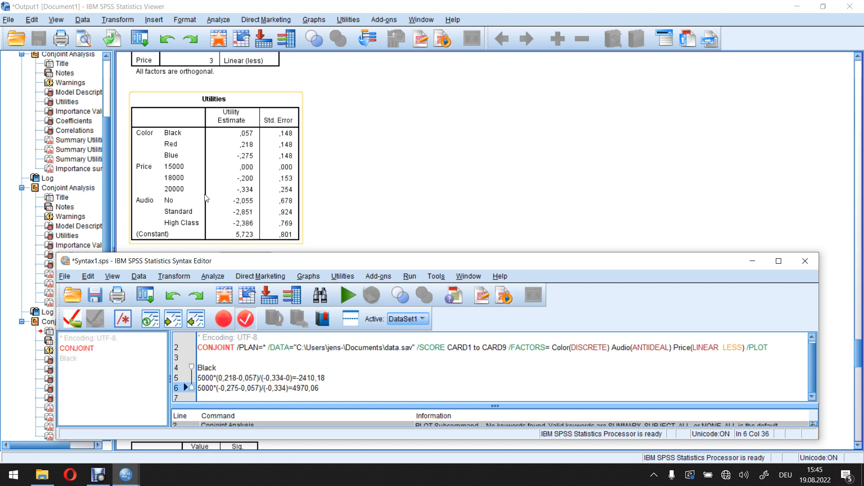
mouse_move(178, 194)
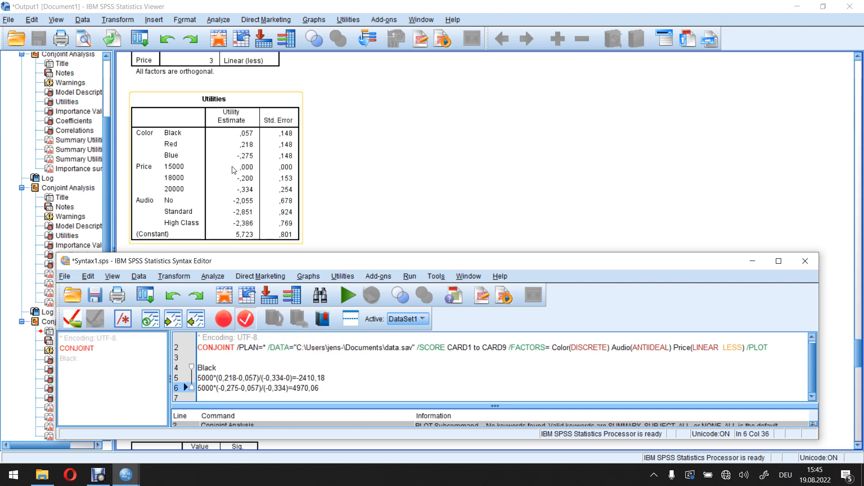
mouse_move(236, 196)
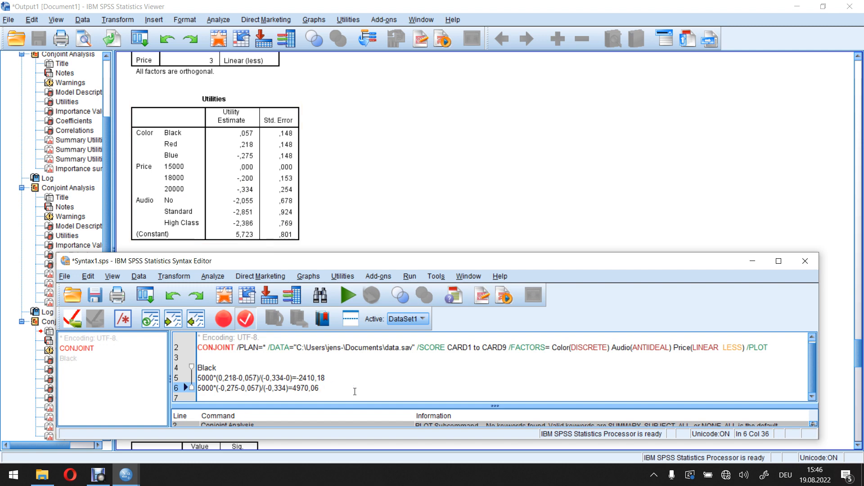
click(185, 146)
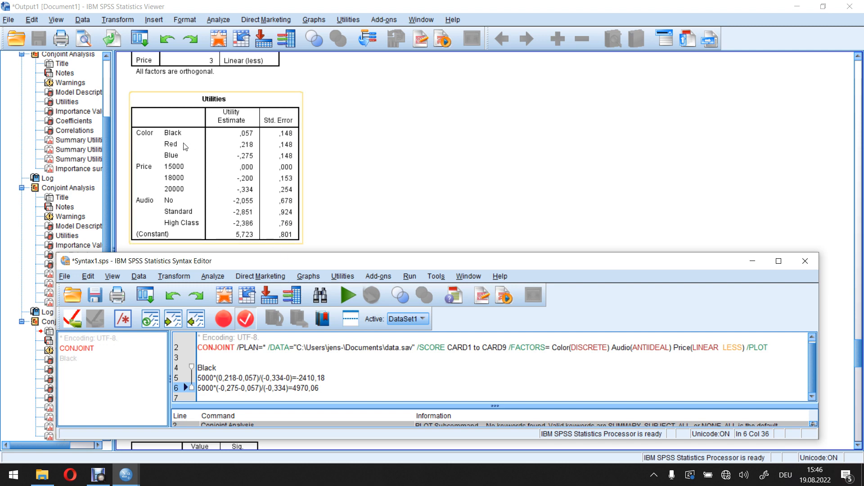
mouse_move(183, 147)
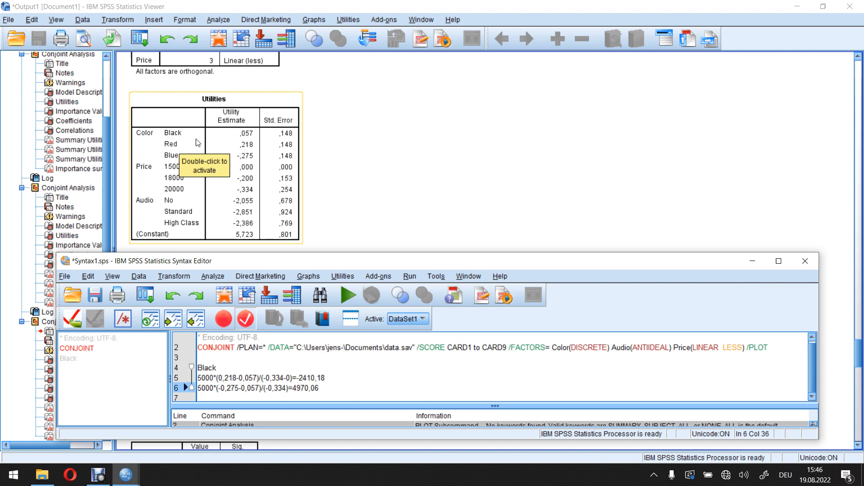
mouse_move(348, 149)
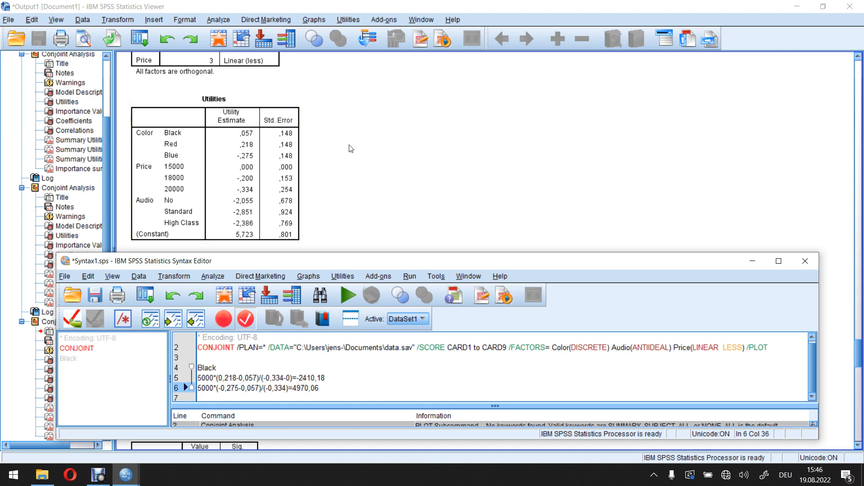